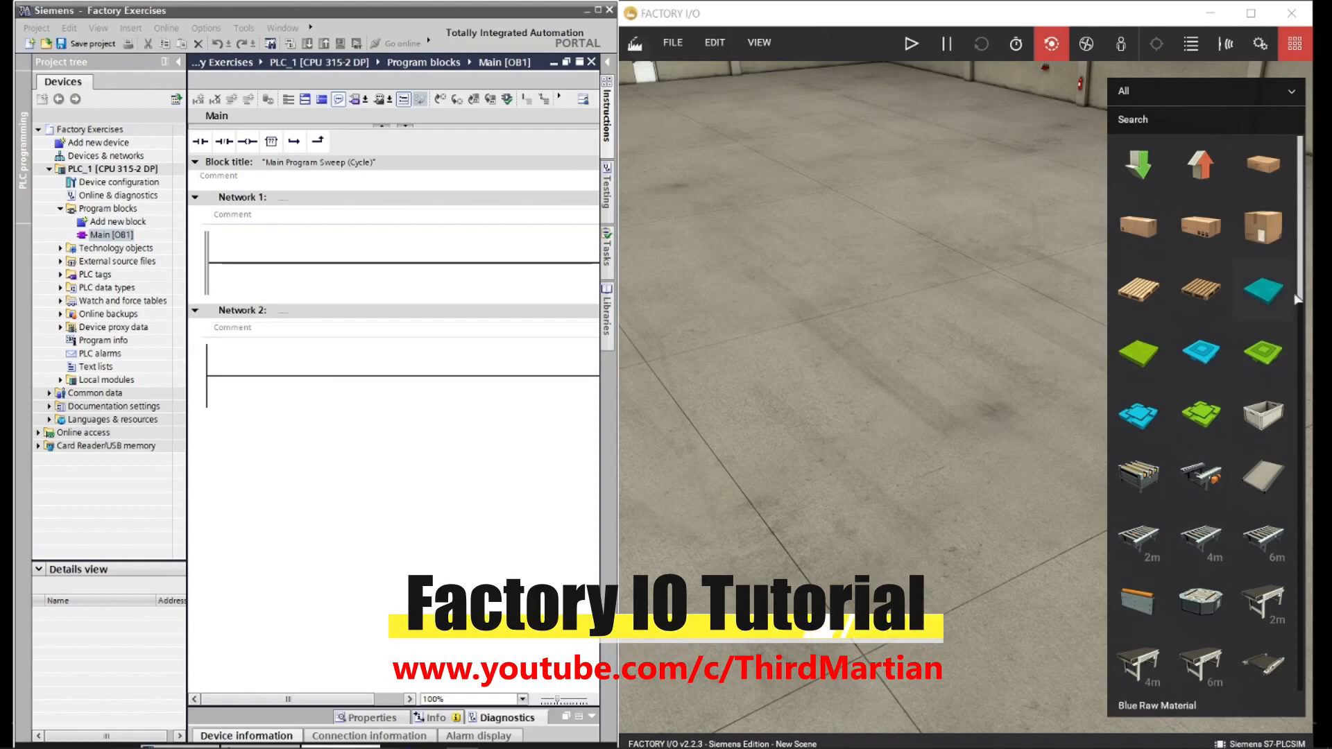
- Scroll the parts palette down to reach the Conveyors category
scroll(down, 3)
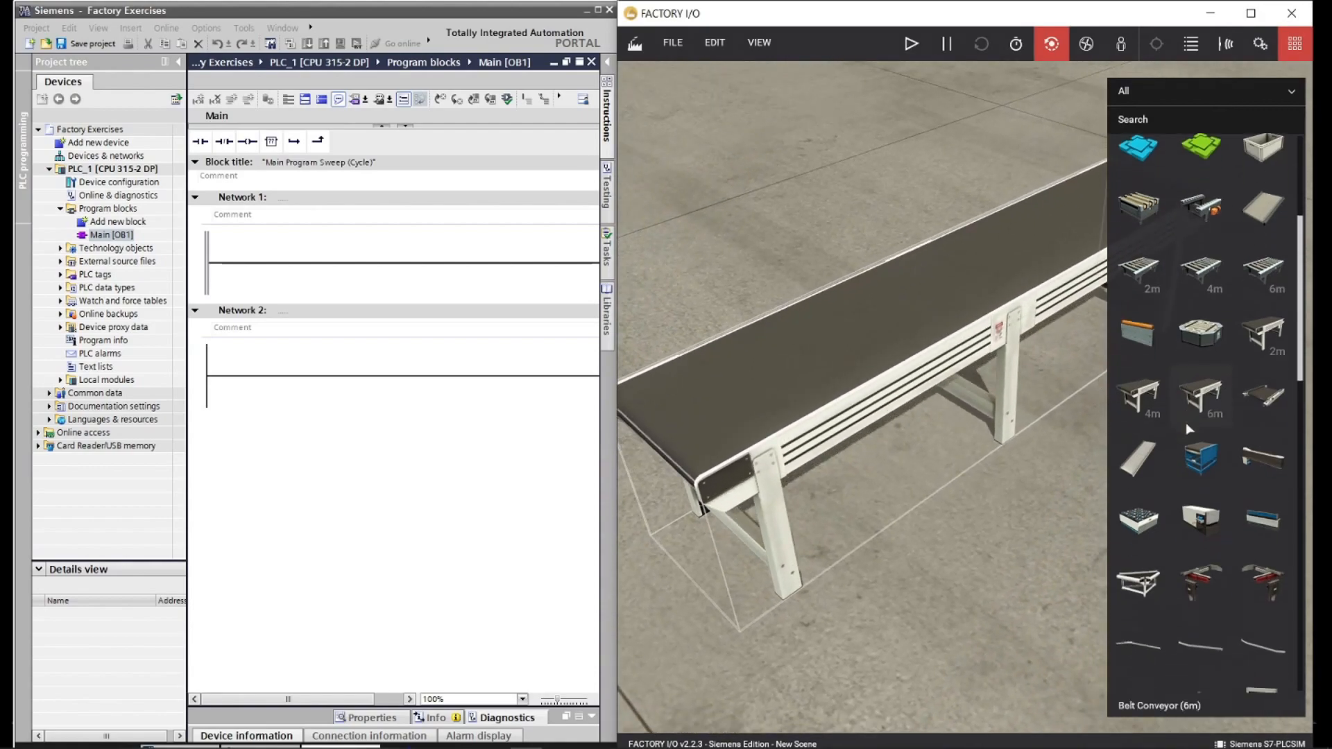
scroll(down, 3)
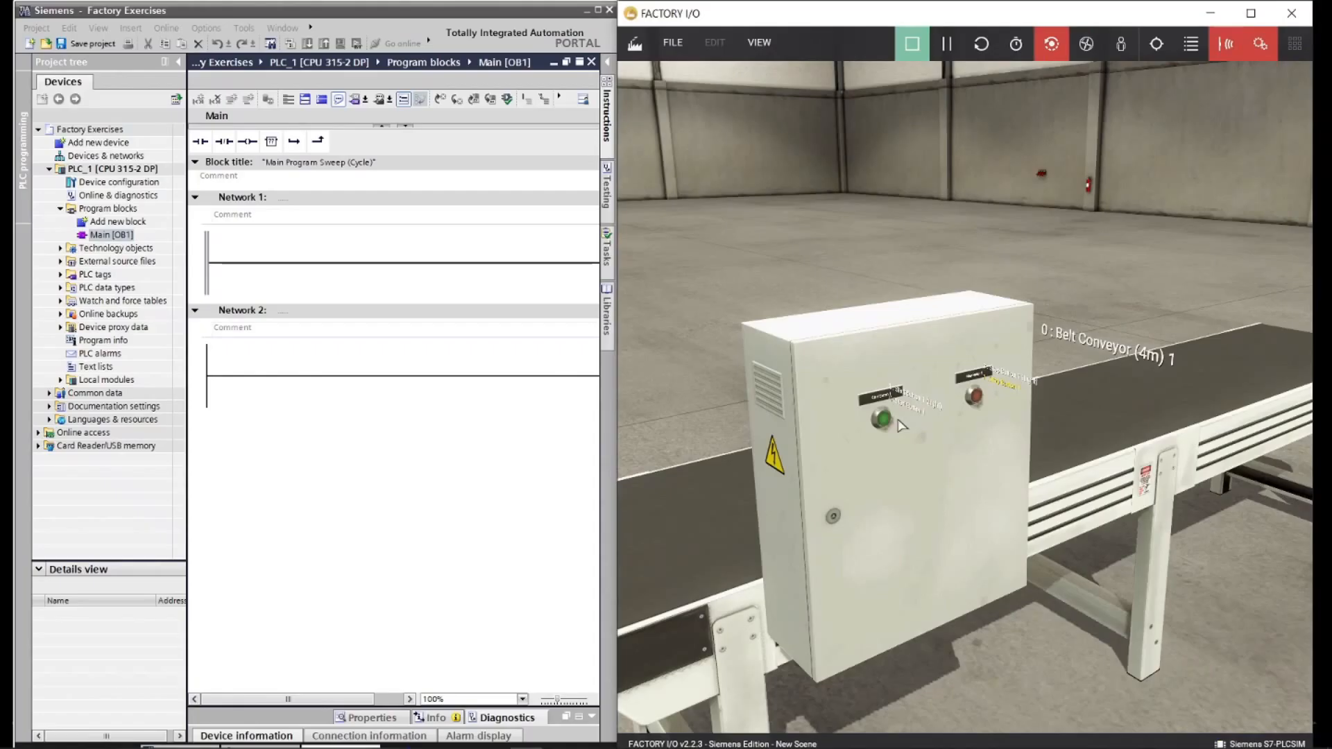
mouse_move(1119, 347)
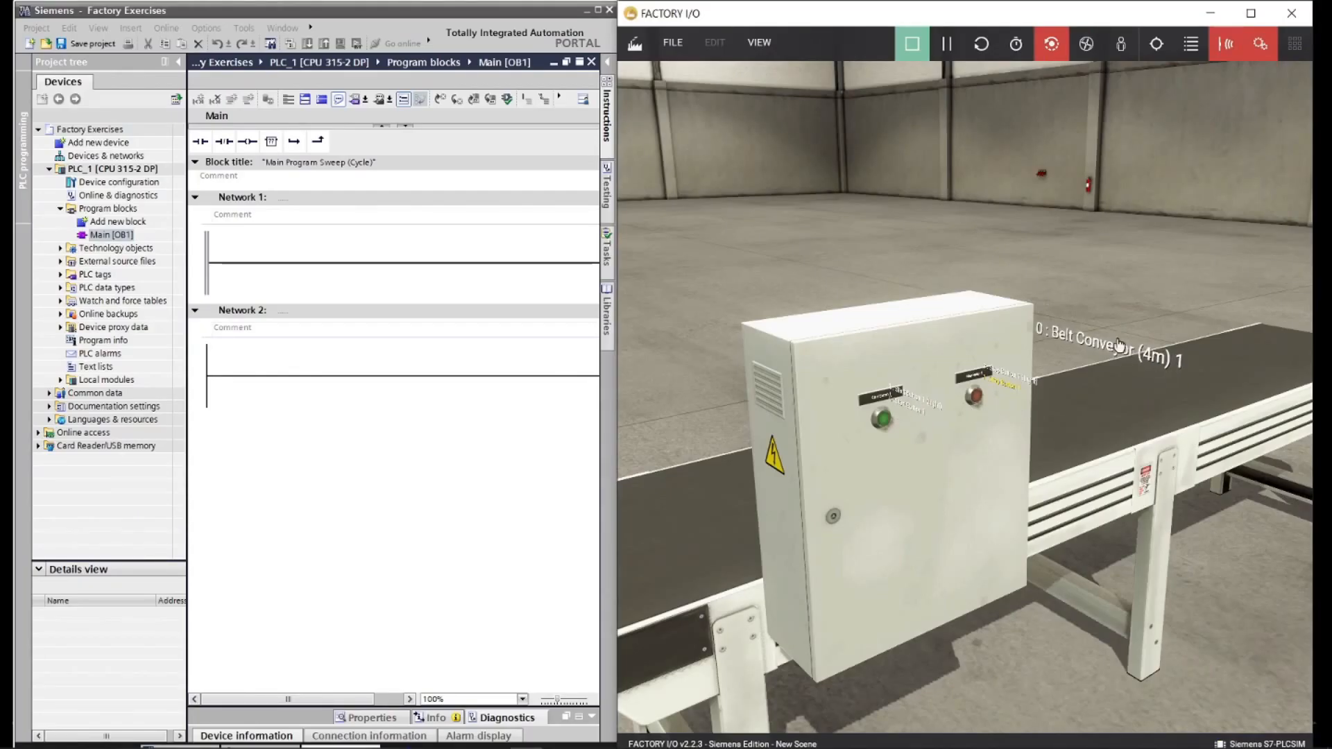
- Force the belt conveyor on briefly during simulation, then stop the simulation
click(1108, 347)
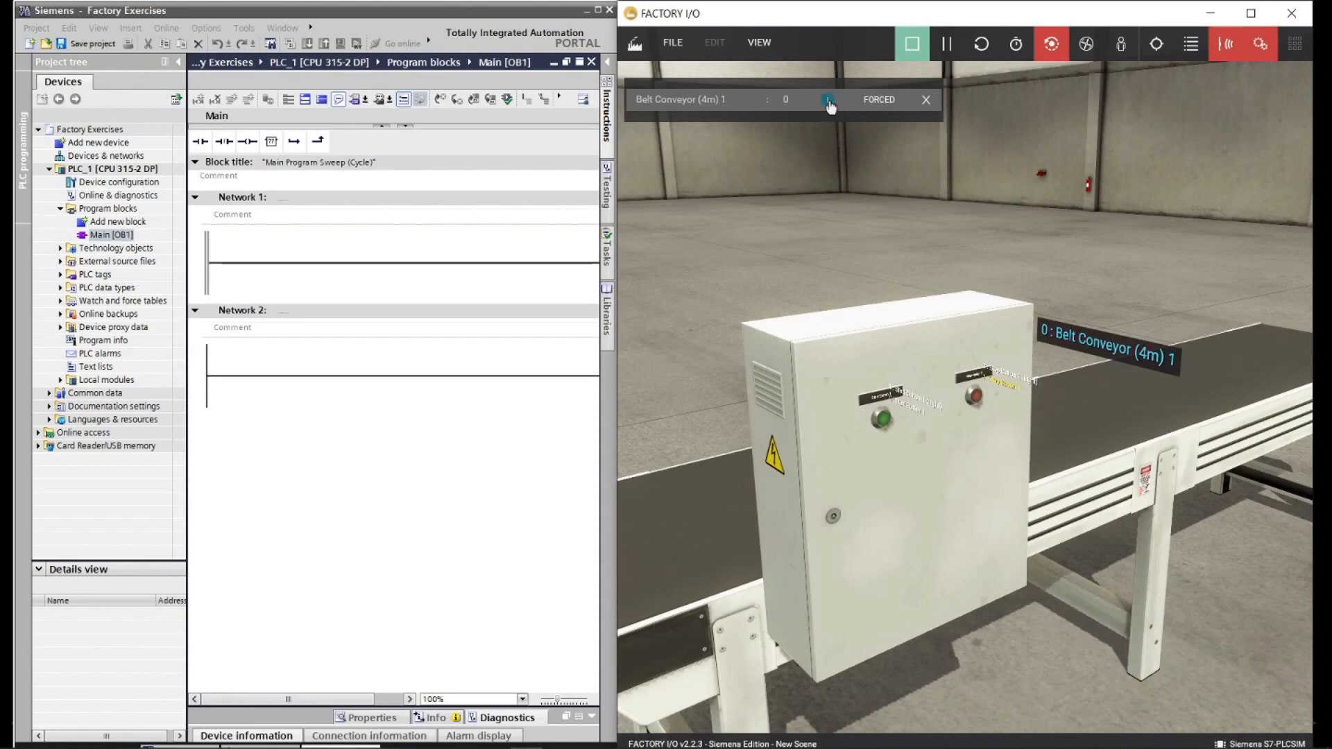
click(926, 100)
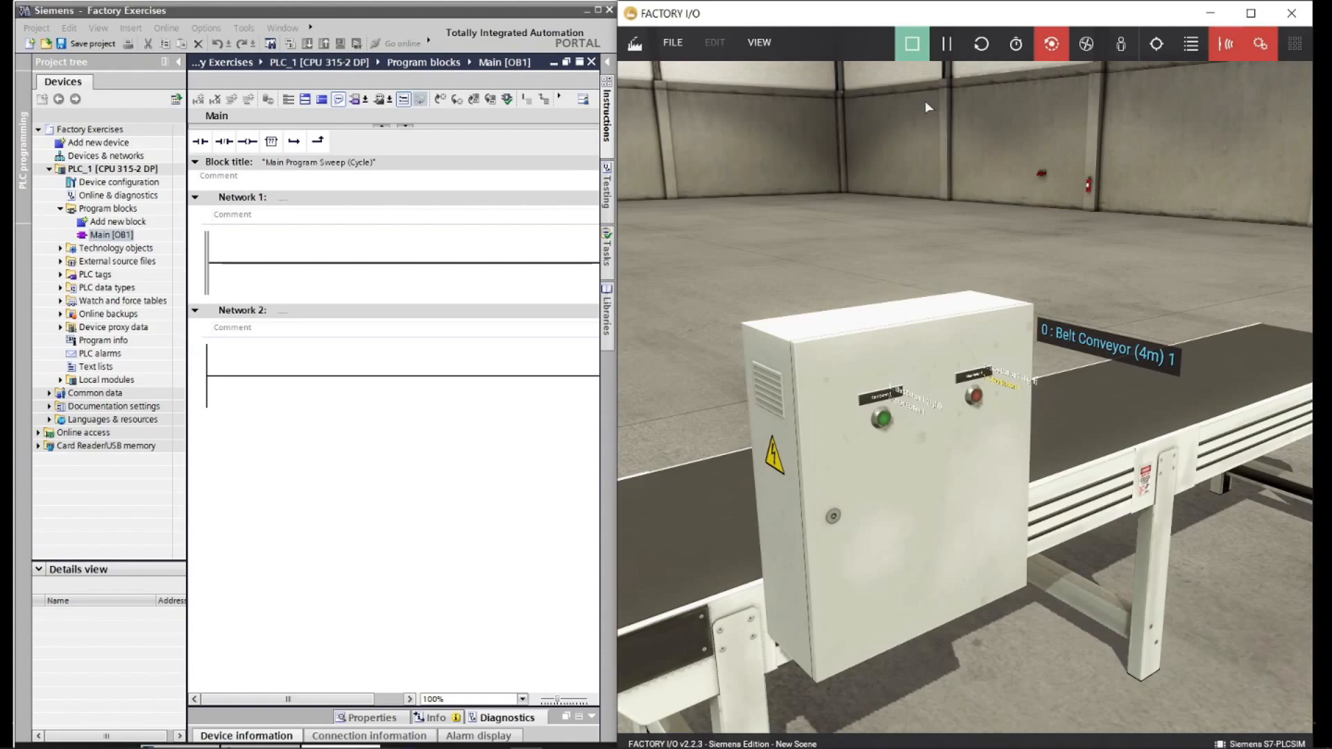
click(910, 43)
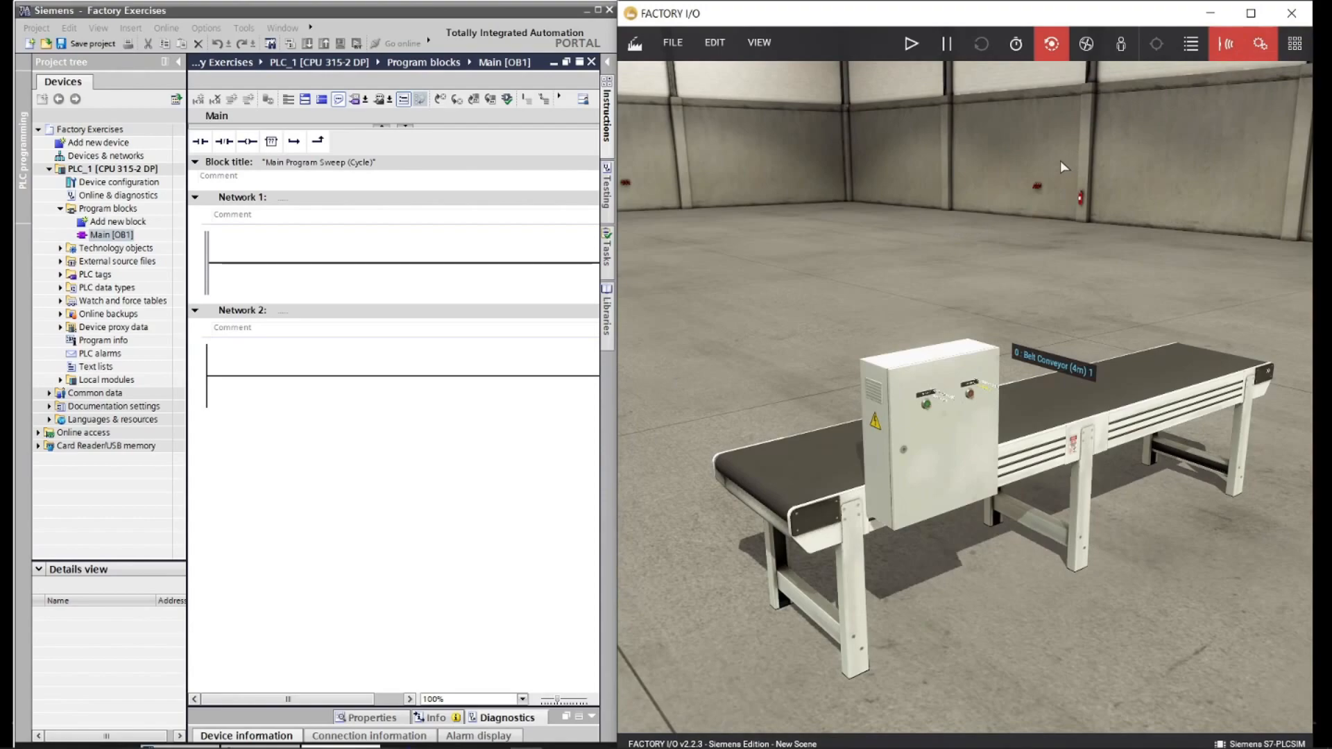
mouse_move(880, 130)
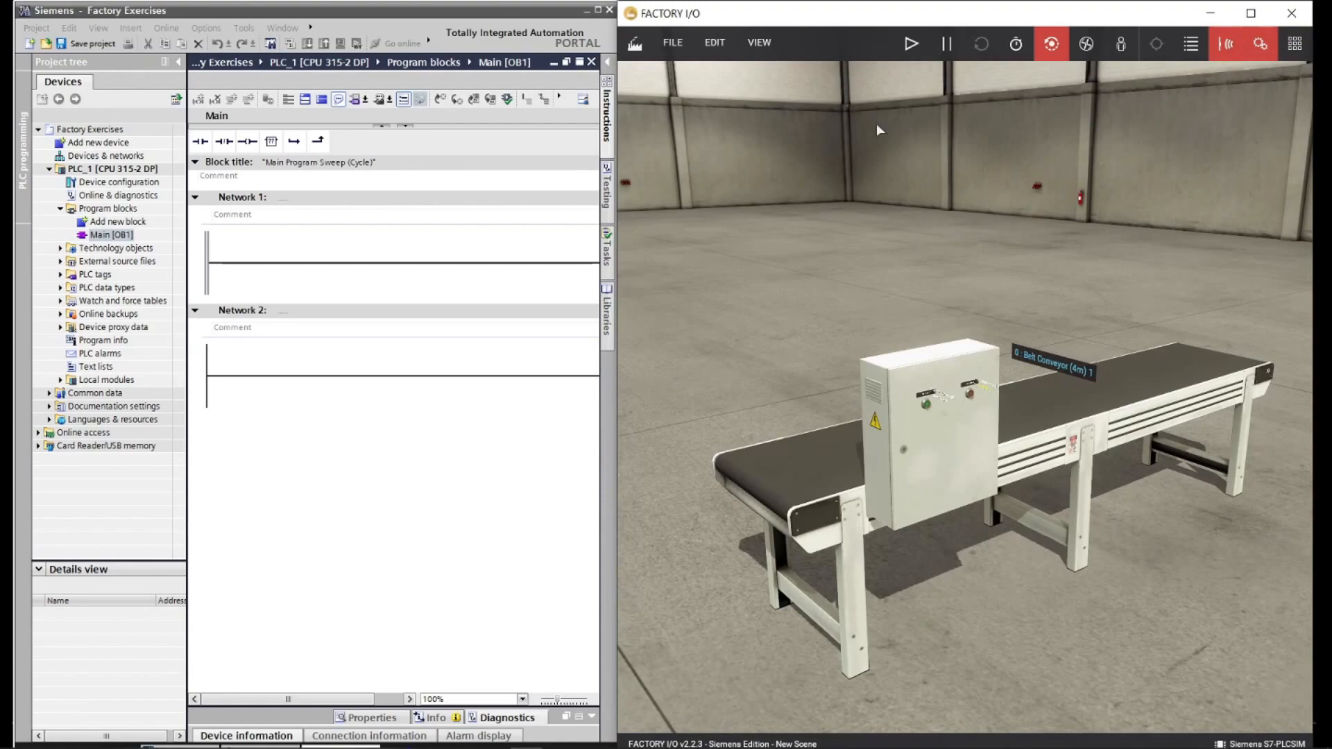
mouse_move(713, 103)
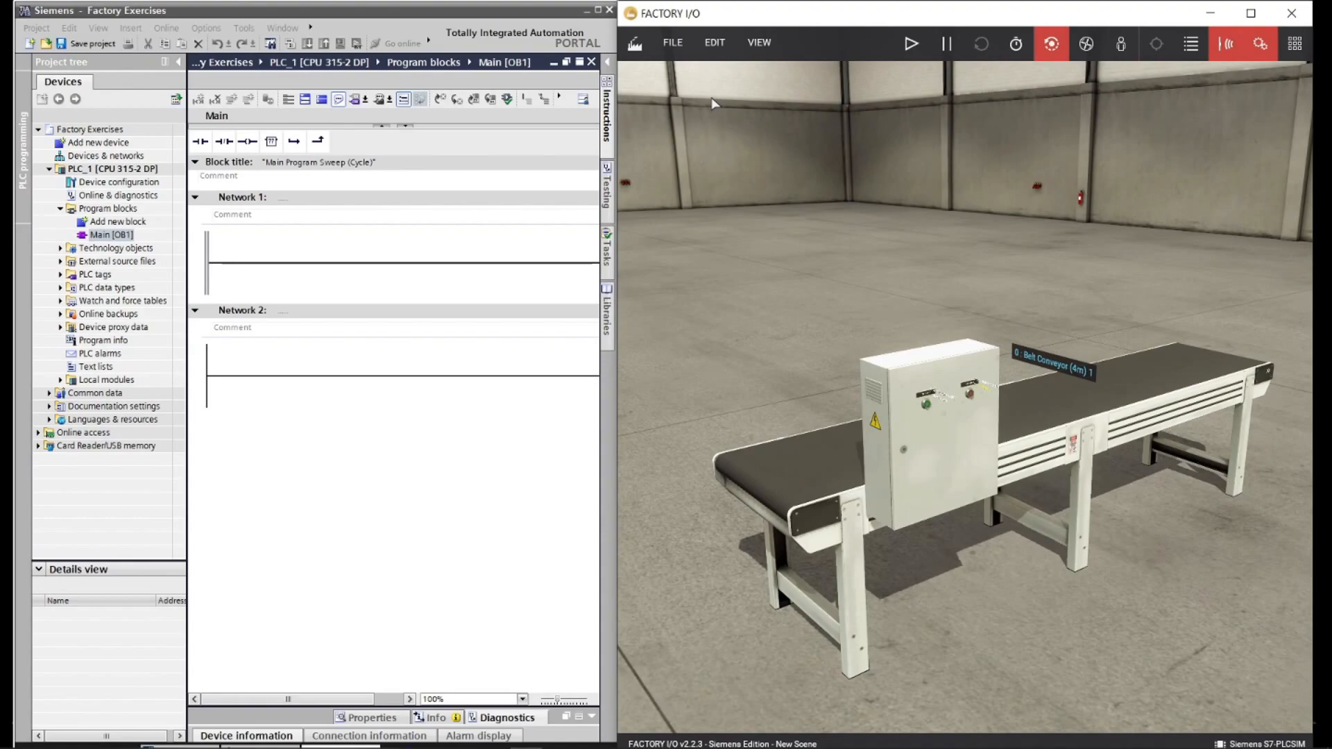
mouse_move(53, 282)
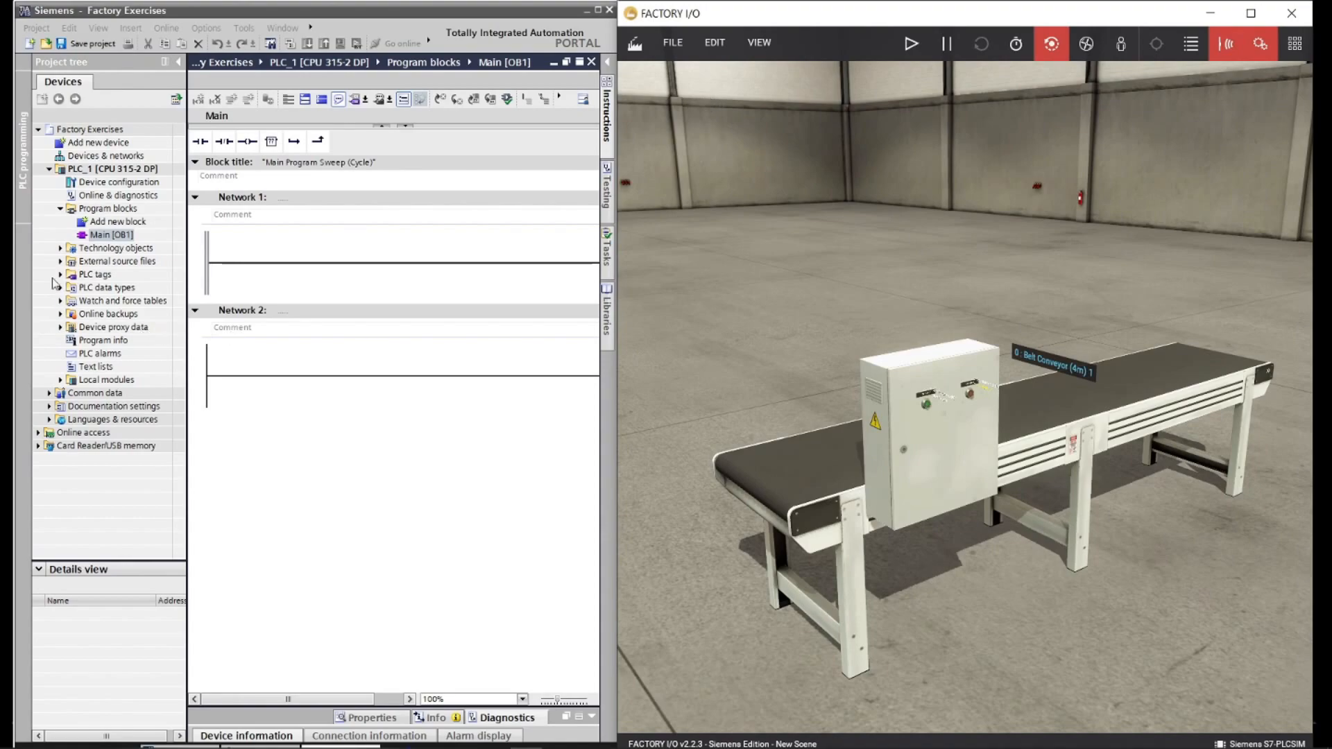
- Show the TIA default tag table and the Factory I/O S7-PLCSIM driver configuration
click(93, 274)
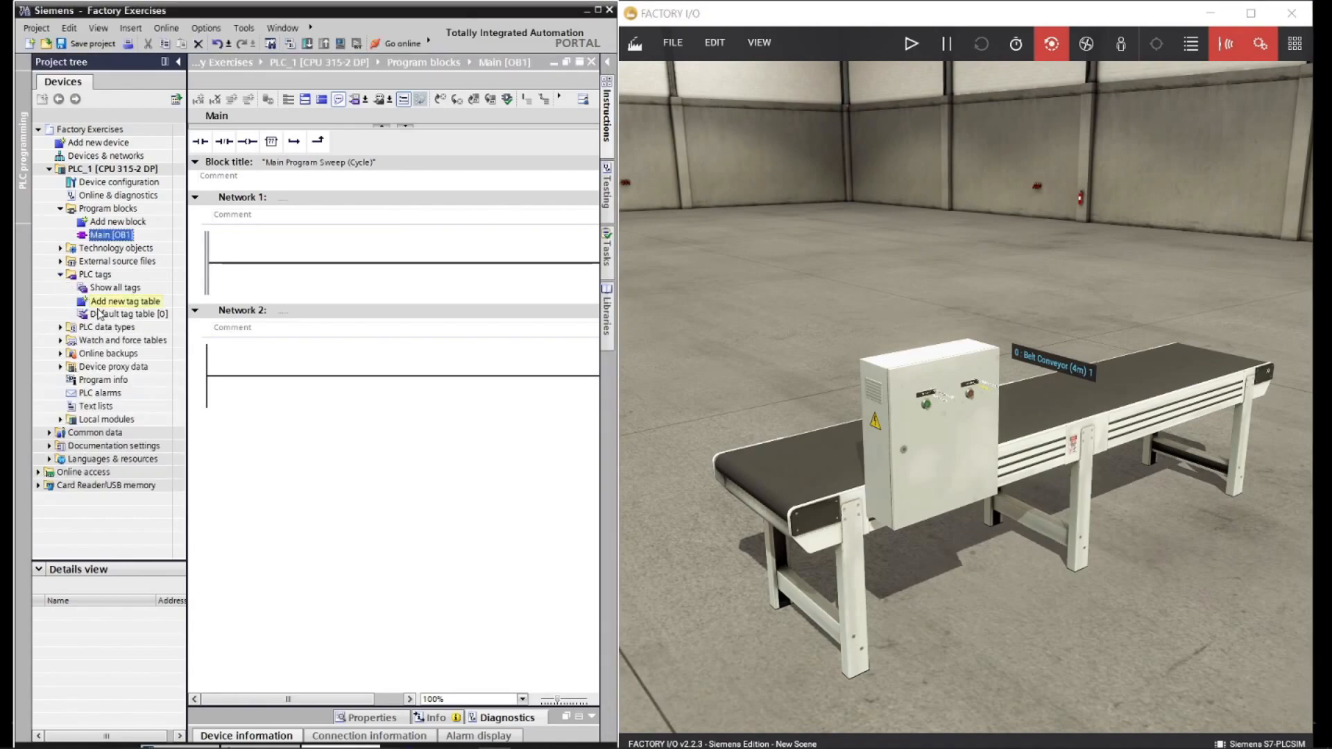
double_click(128, 313)
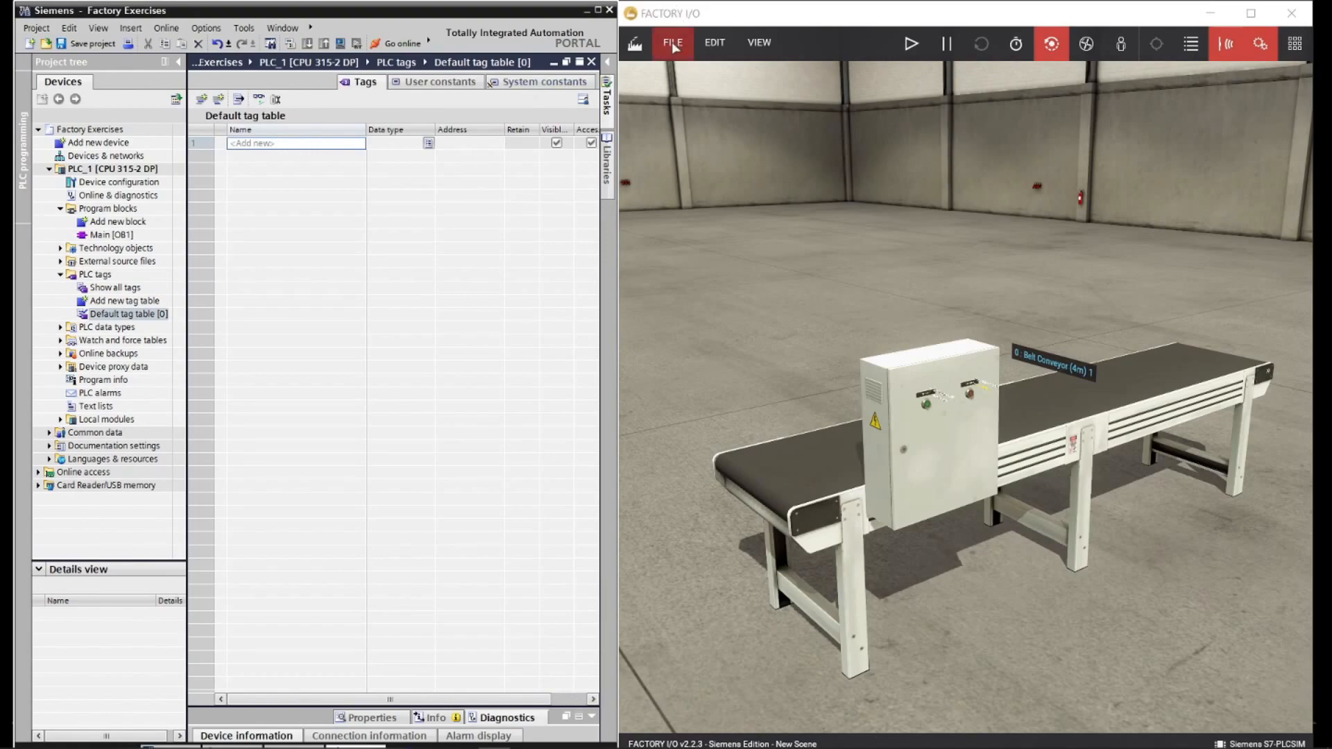
click(946, 43)
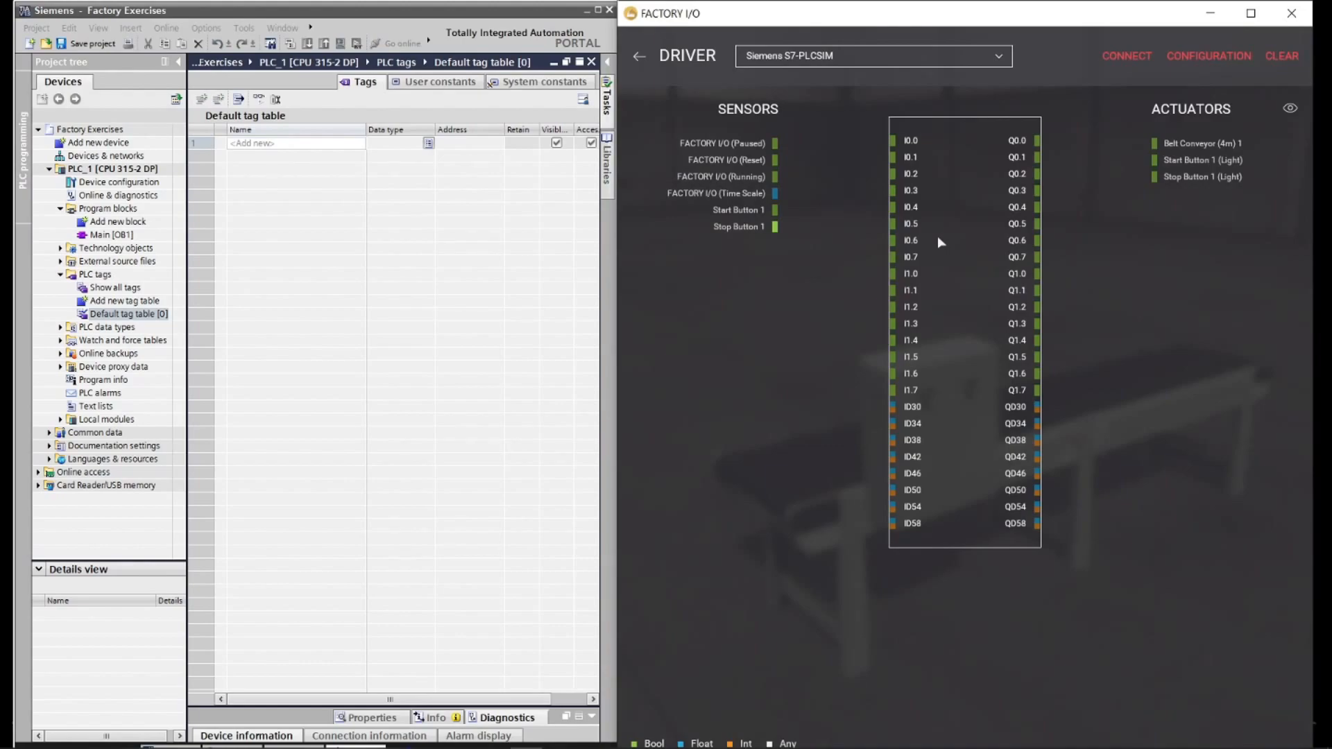
mouse_move(1209, 55)
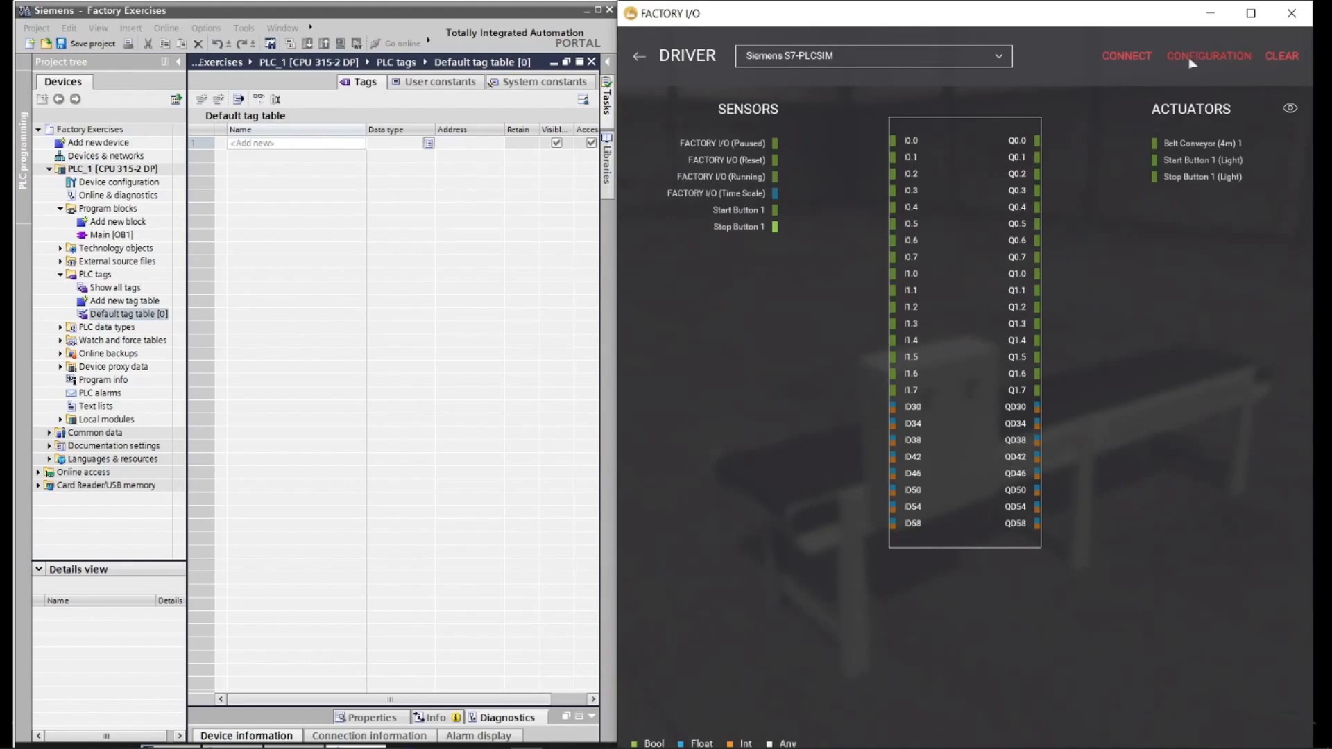
click(1207, 55)
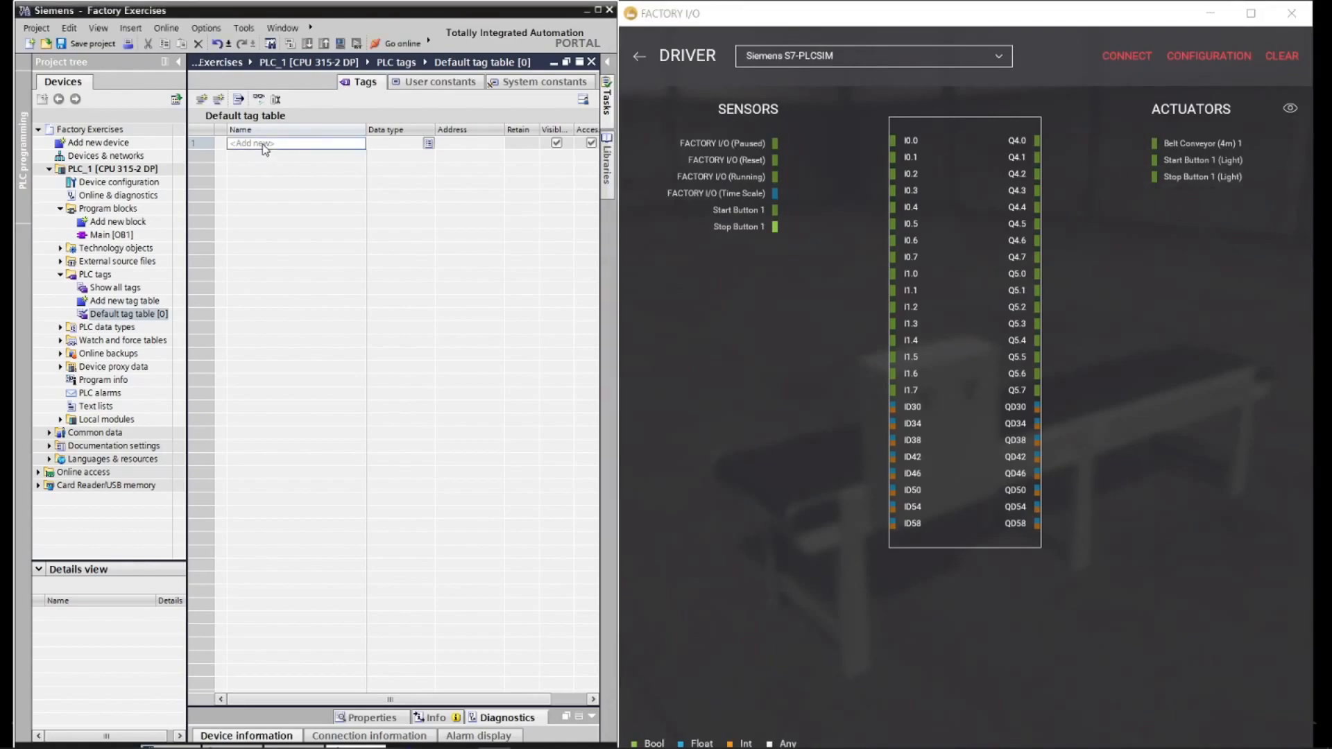
- Define tags Start, Stop and Belt Conveyor at %Q4.0, then move to Main [OB1]
text(Start)
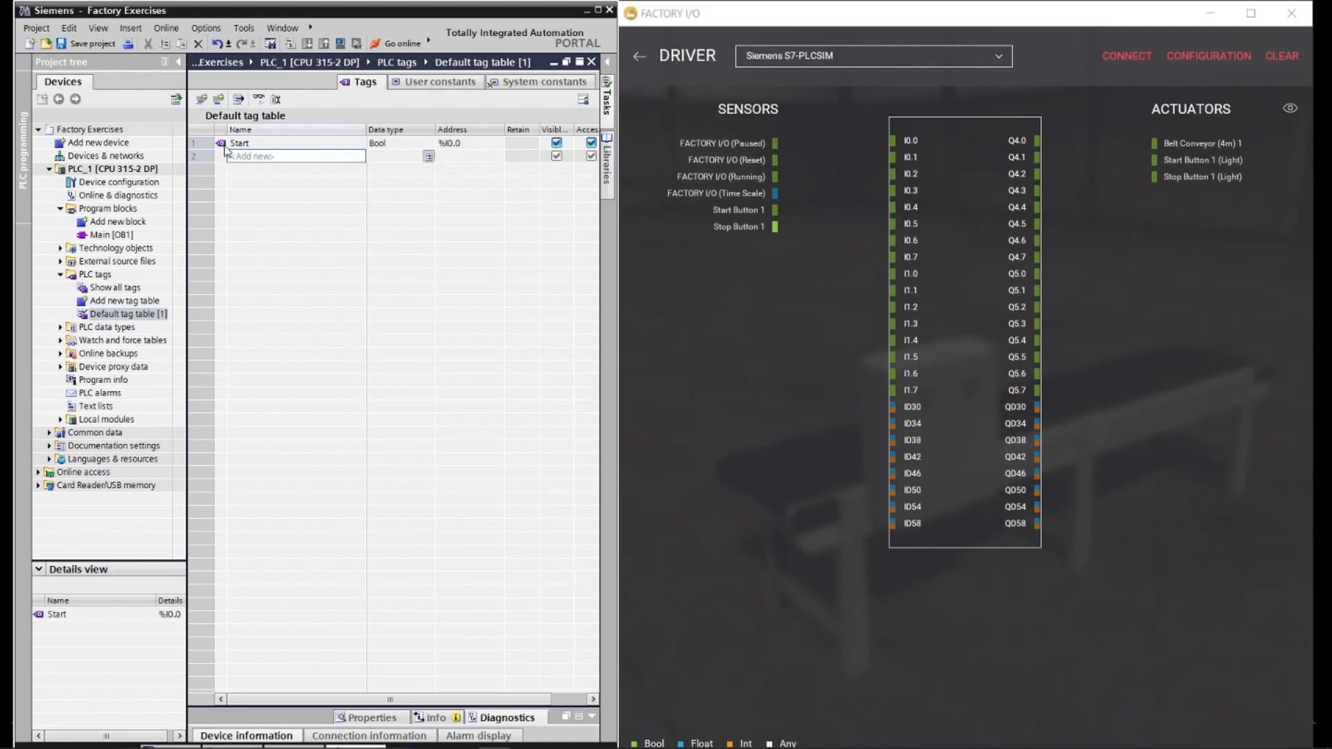
mouse_move(288, 167)
text(Stop)
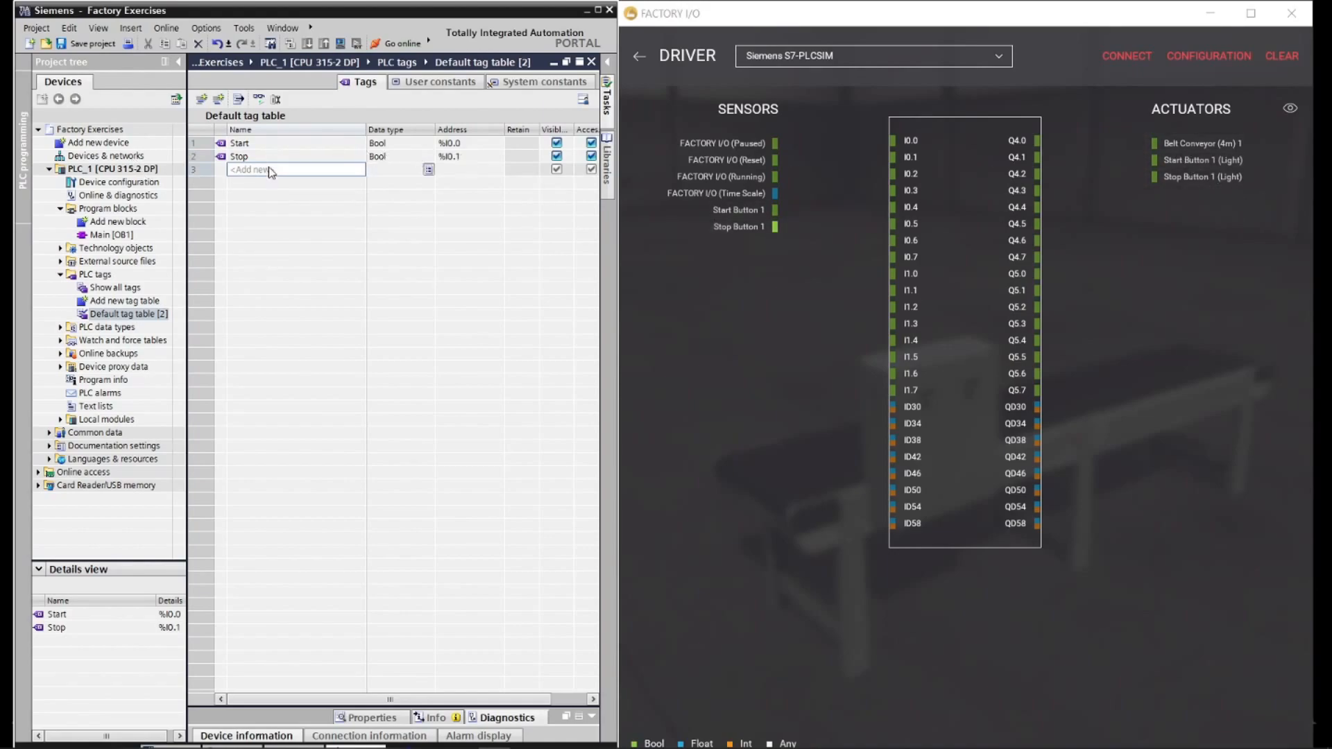
text(Belt Conve)
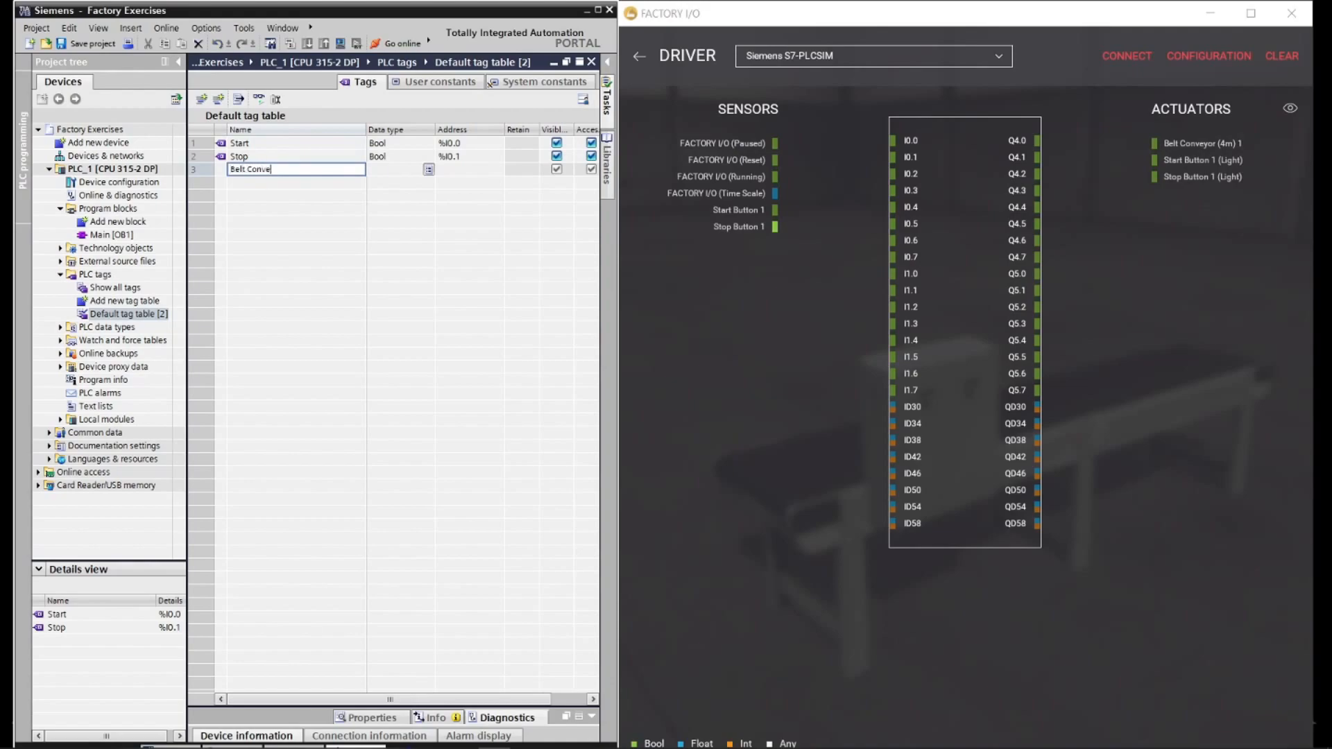
key(Return)
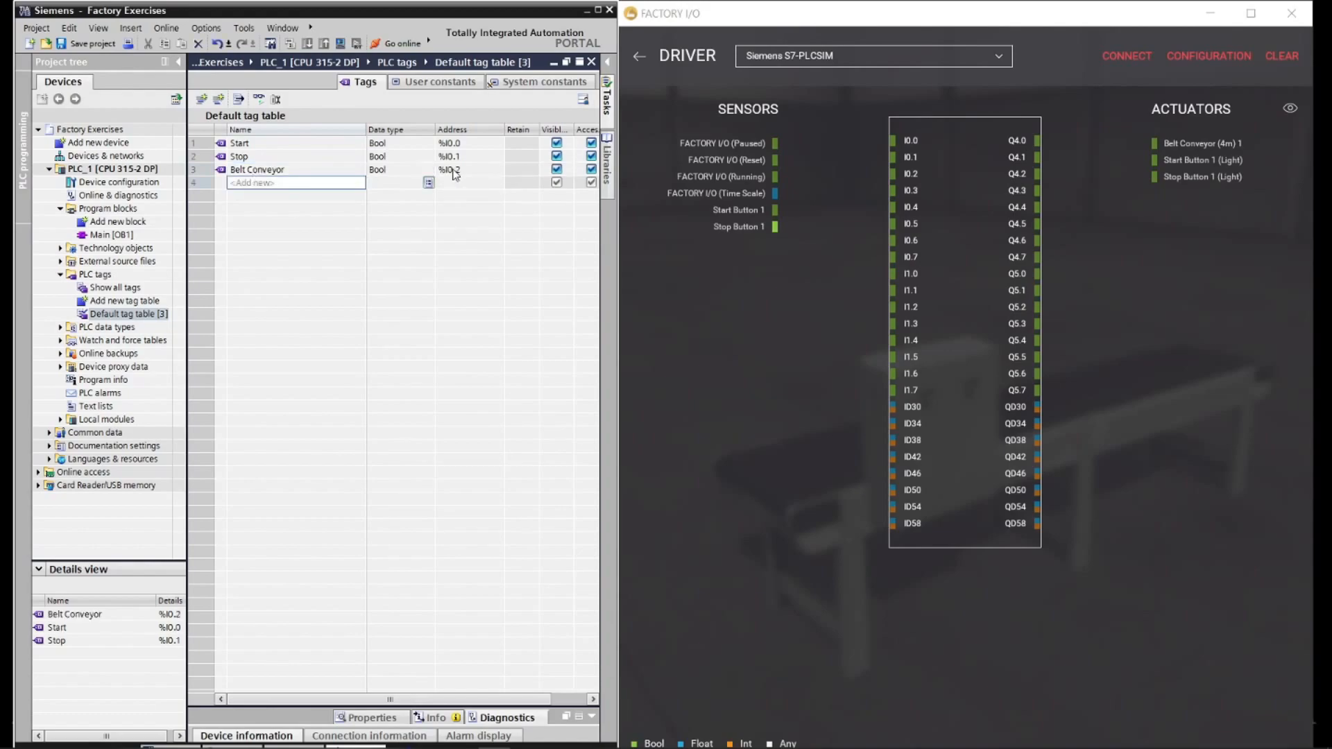
double_click(449, 169)
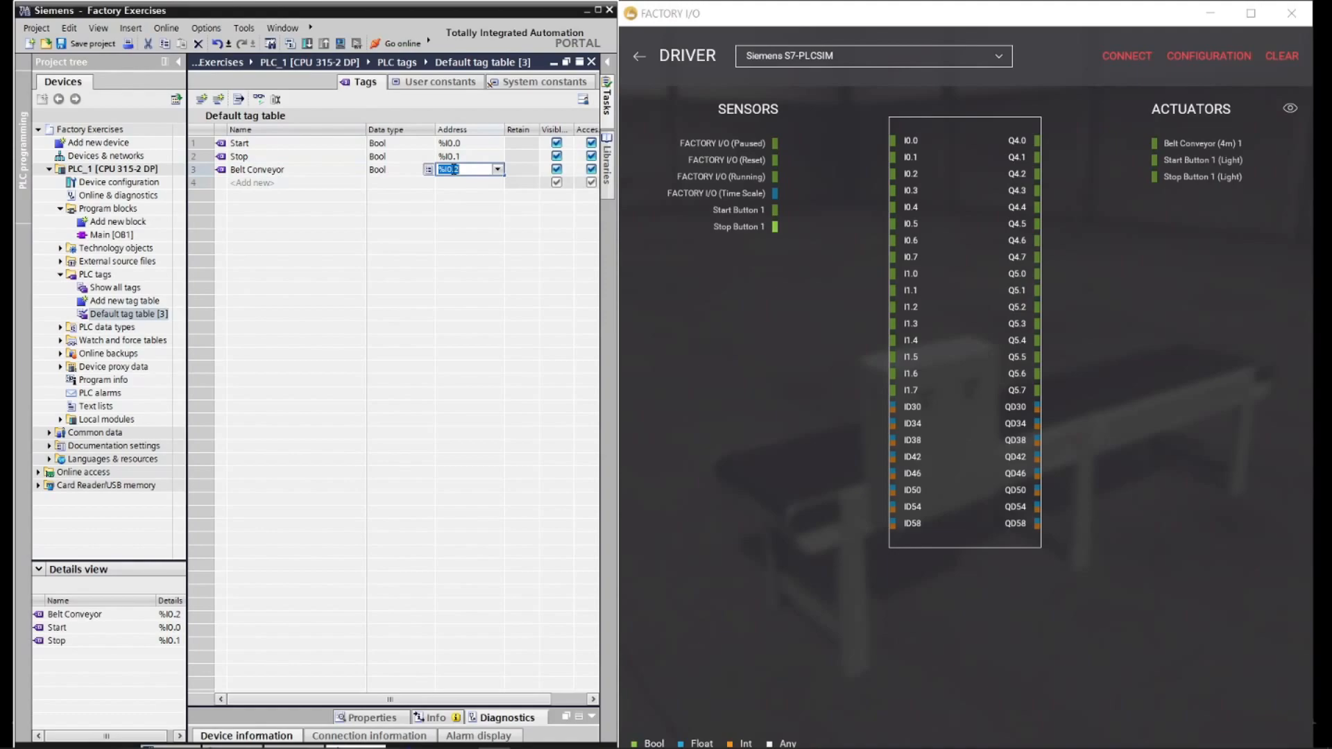
text(q4)
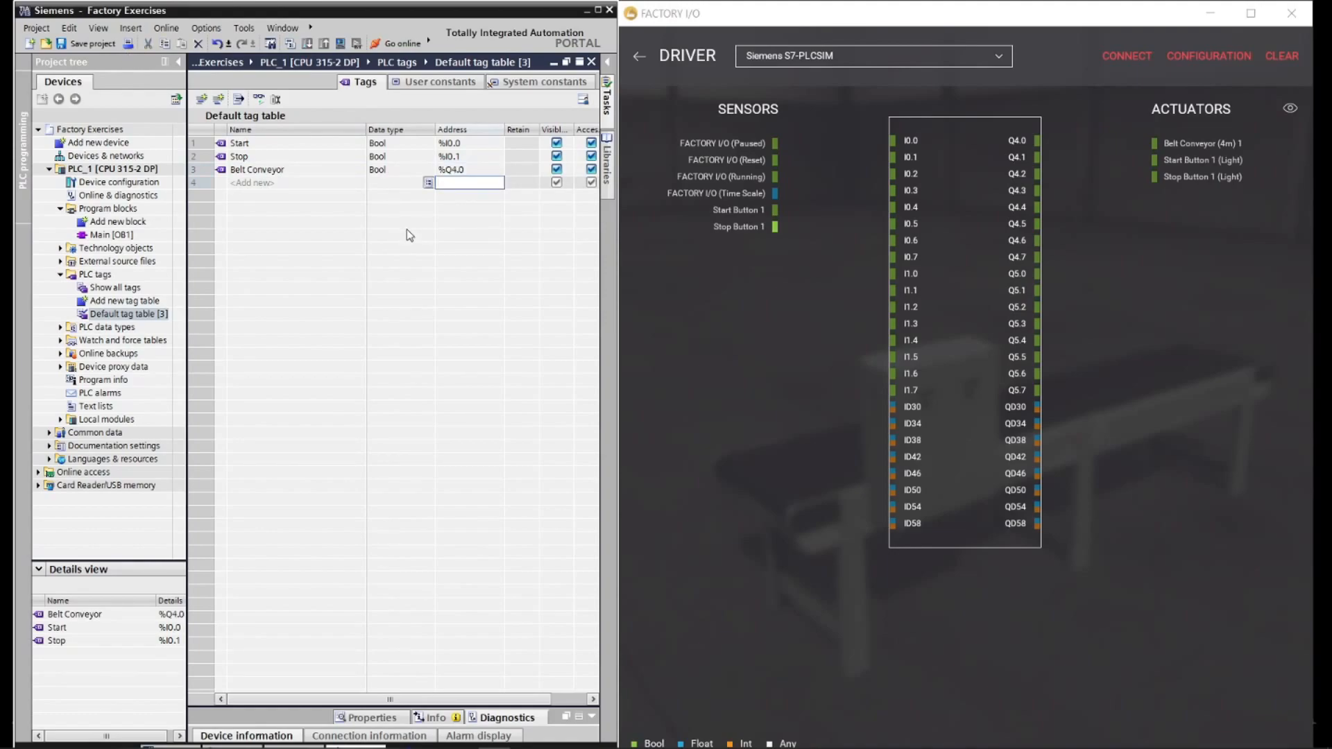
double_click(112, 234)
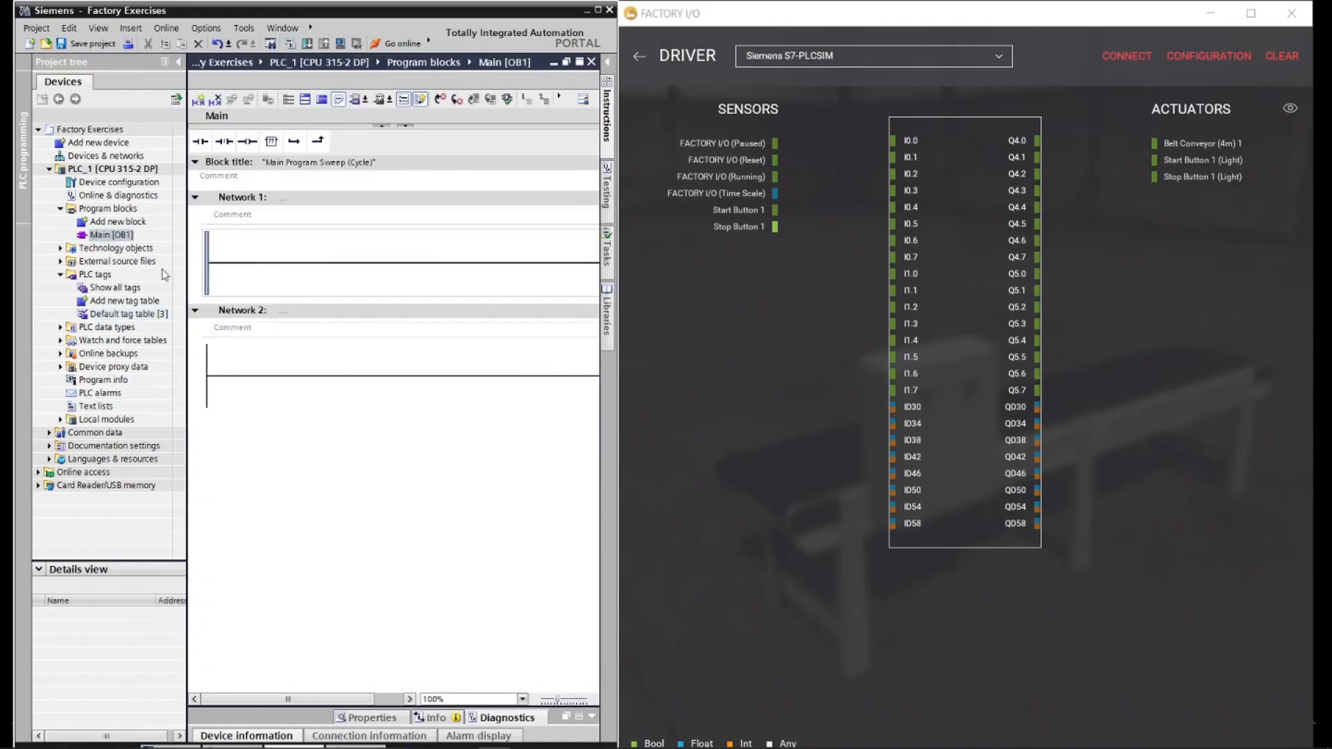
- Insert a Start contact driving a Belt Conveyor coil in Network 1
click(201, 142)
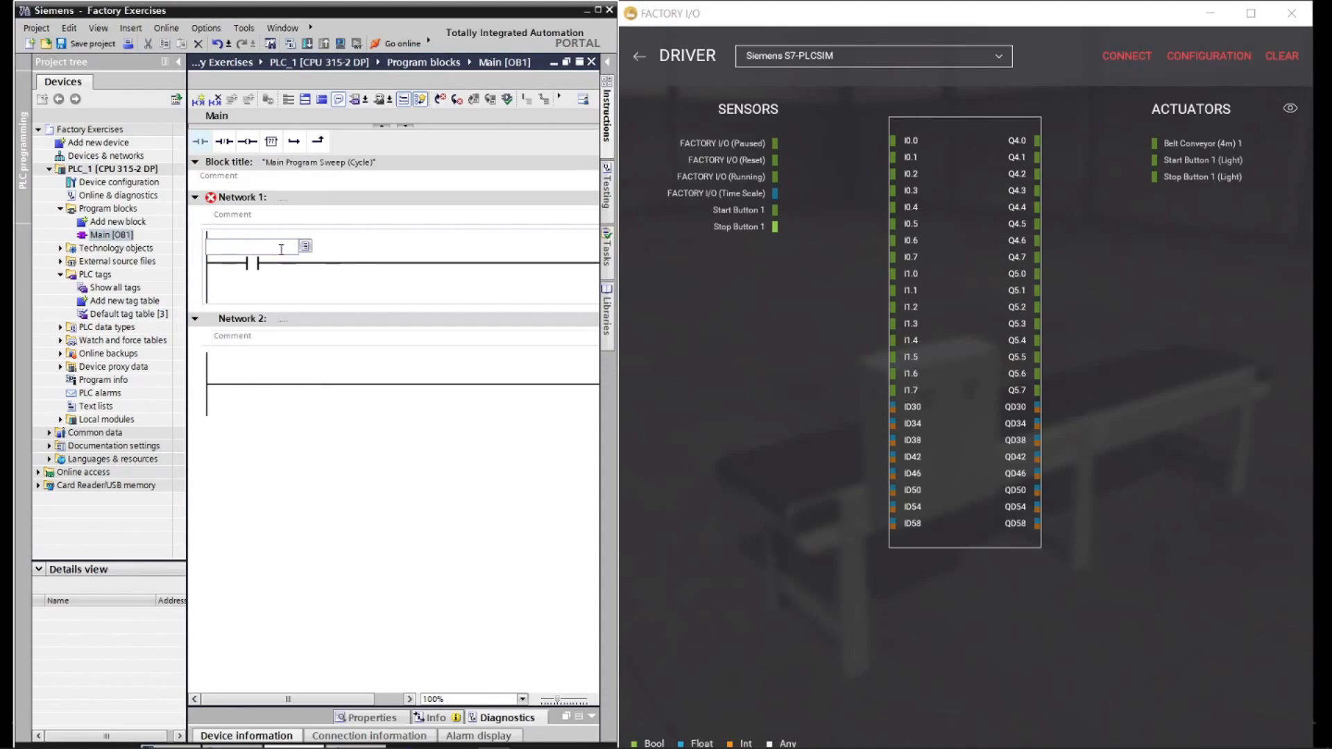
click(256, 246)
text("Start")
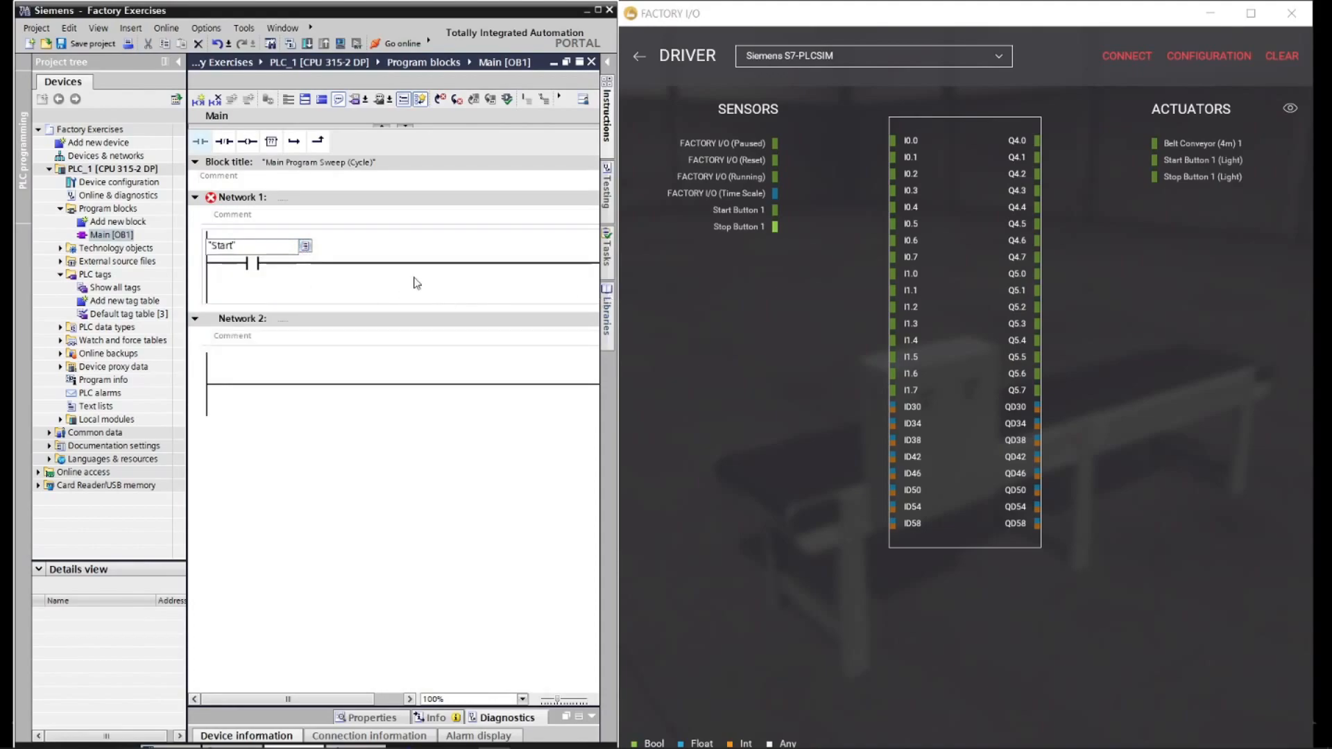
click(177, 61)
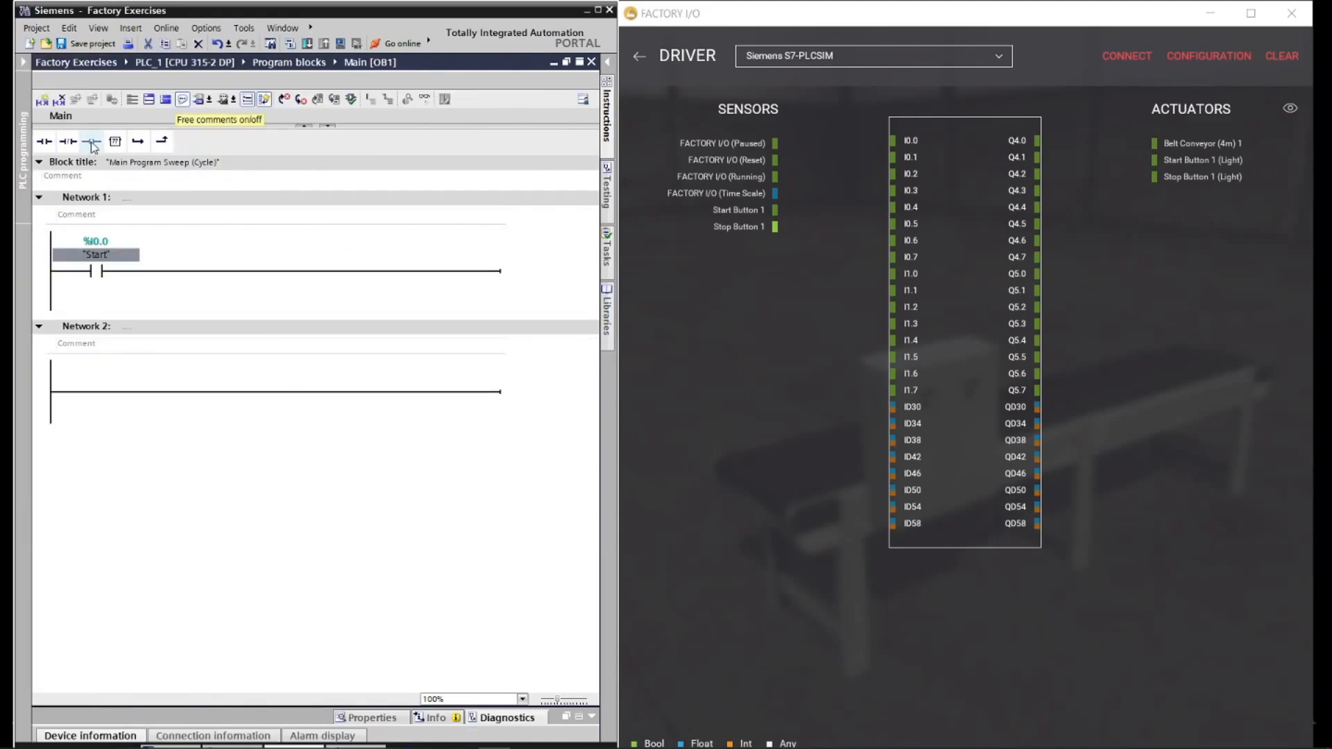
click(92, 142)
text("Belt Conveyor")
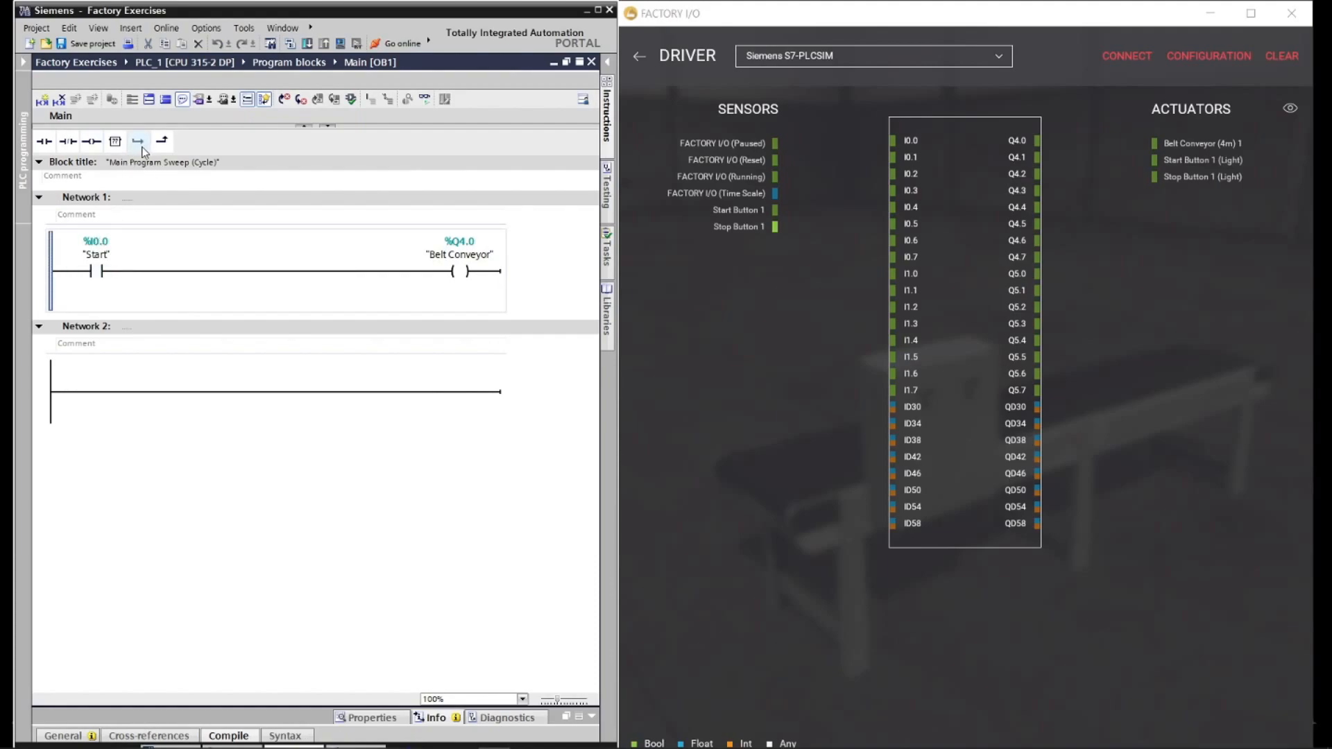
- Add a parallel Belt Conveyor branch and a series Stop contact, then start PLC simulation
click(137, 141)
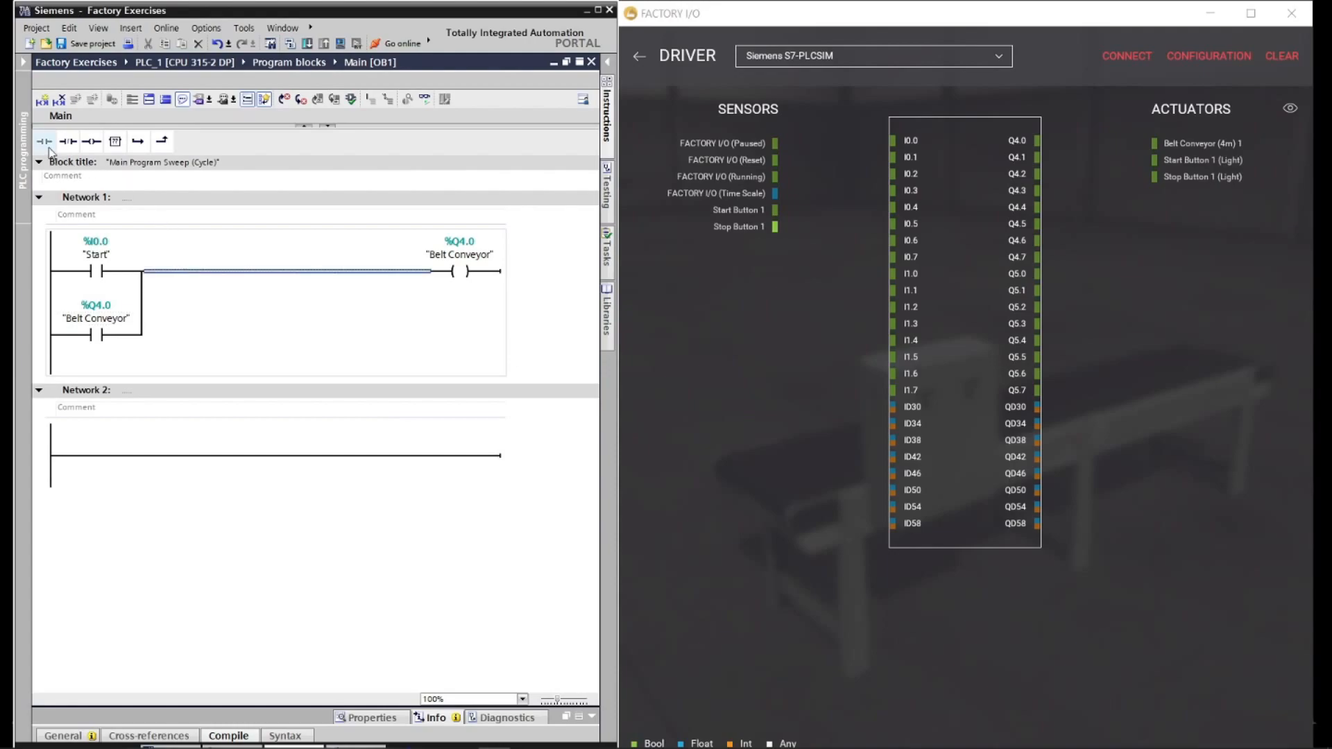
click(43, 141)
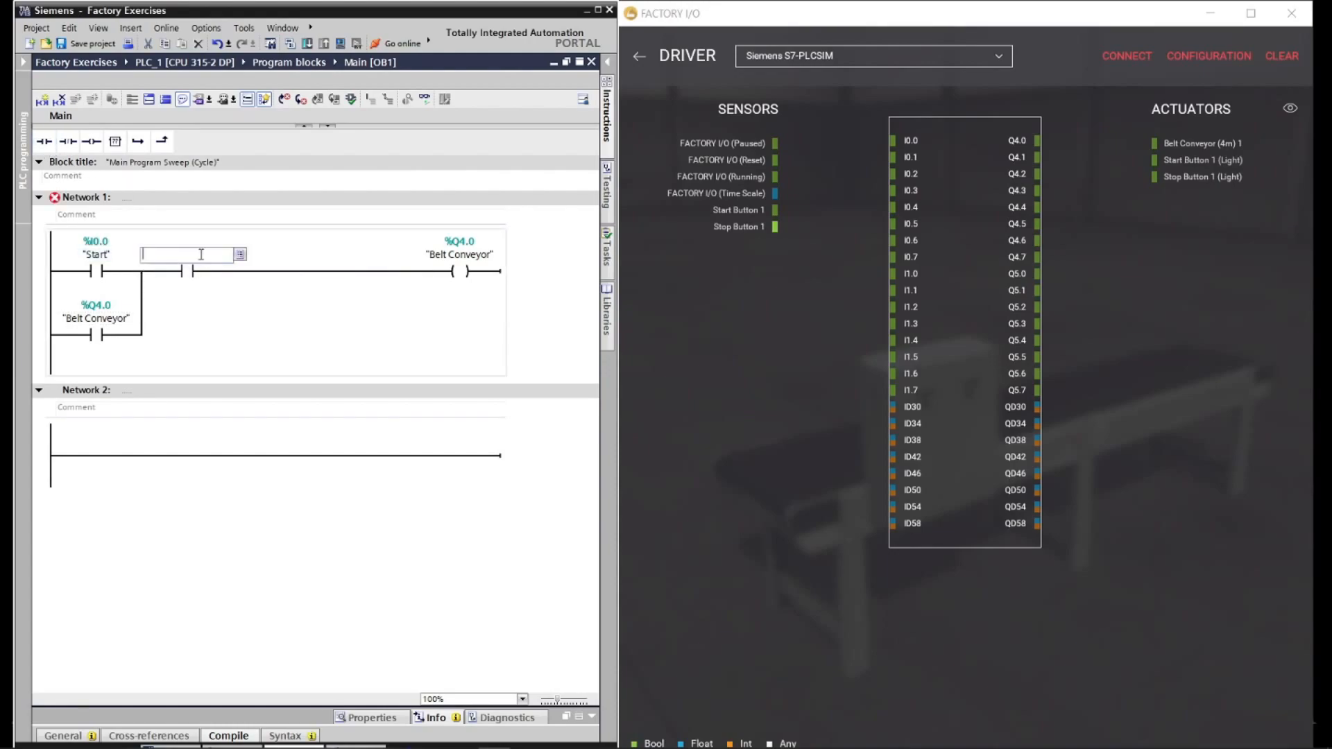
text("Stop")
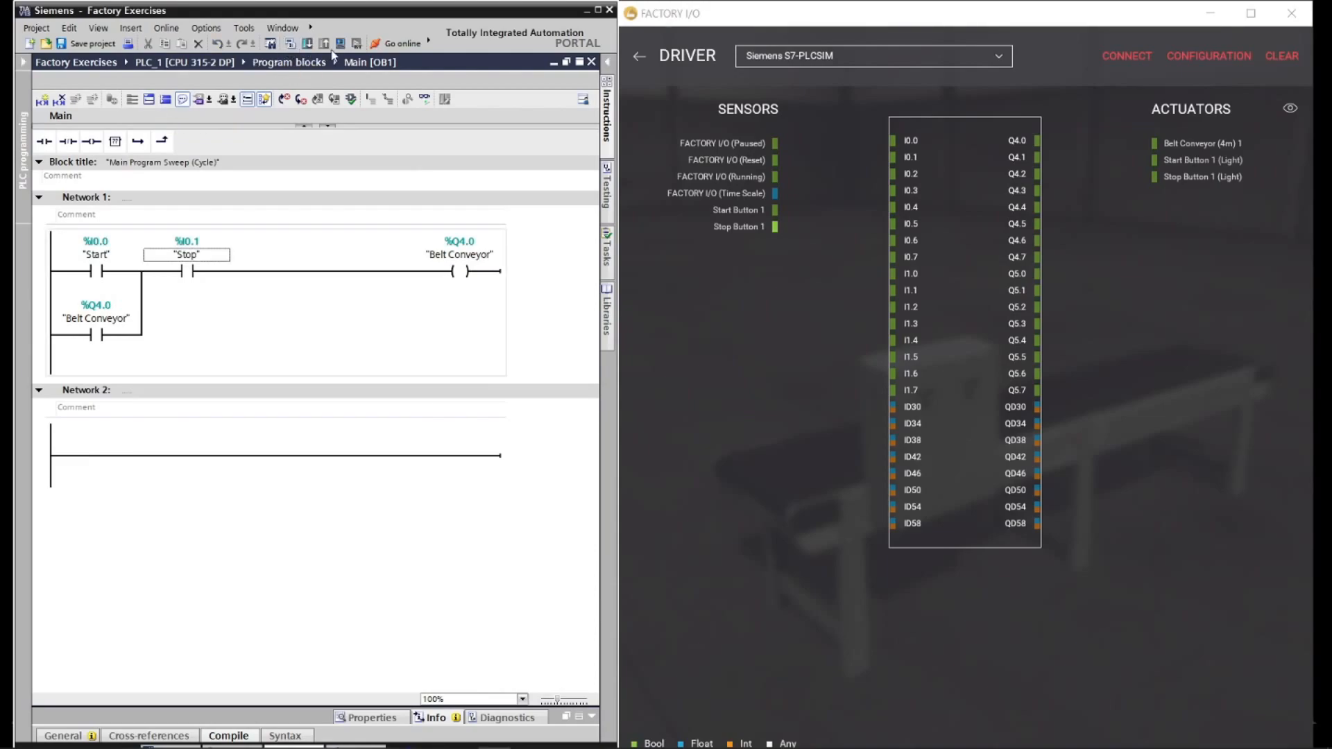
click(340, 43)
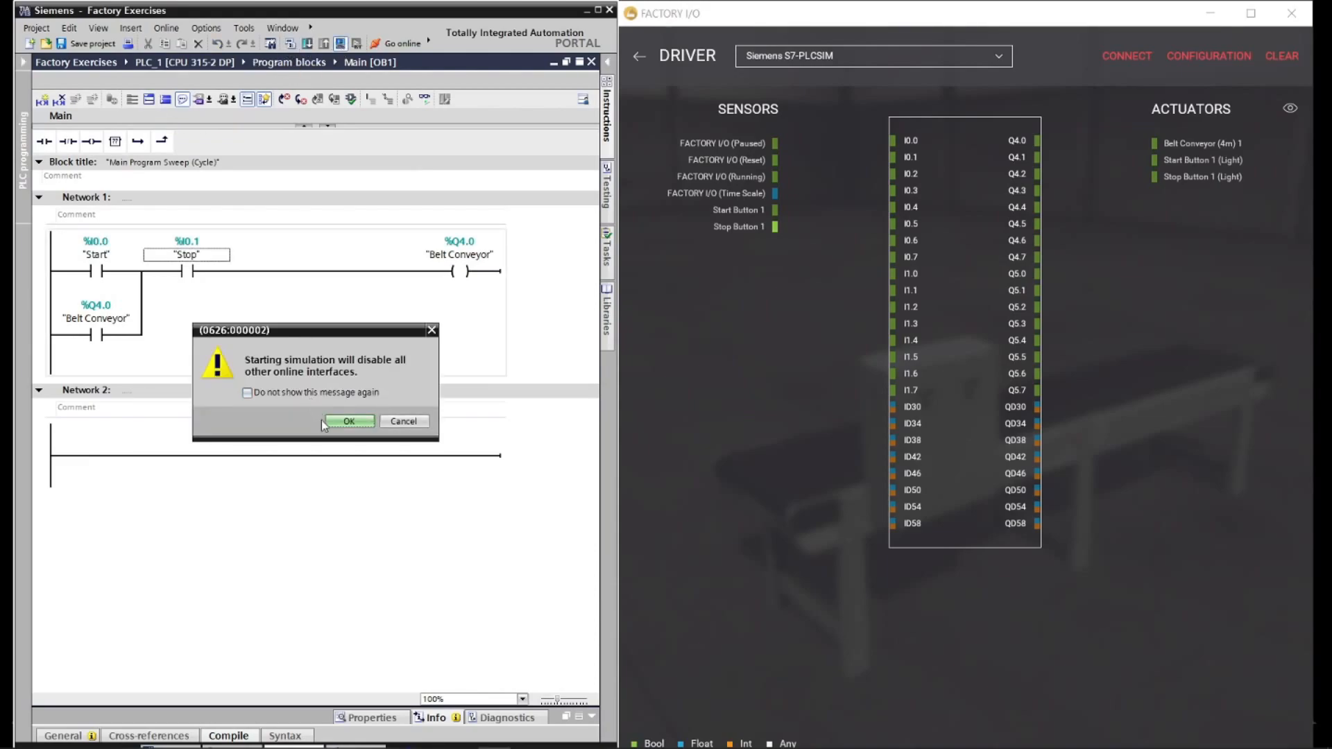
- Confirm simulation start and set the download interface to PROFIBUS / PLCSIM
click(347, 422)
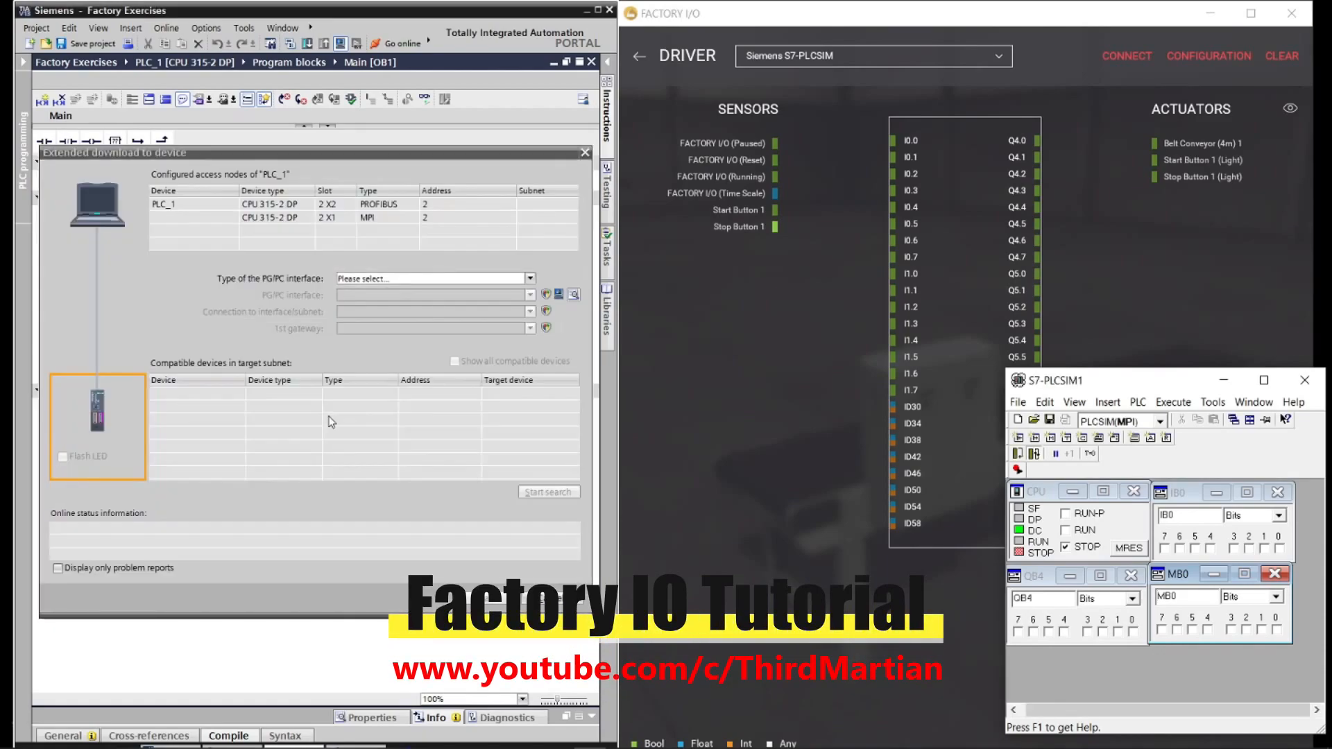
click(529, 279)
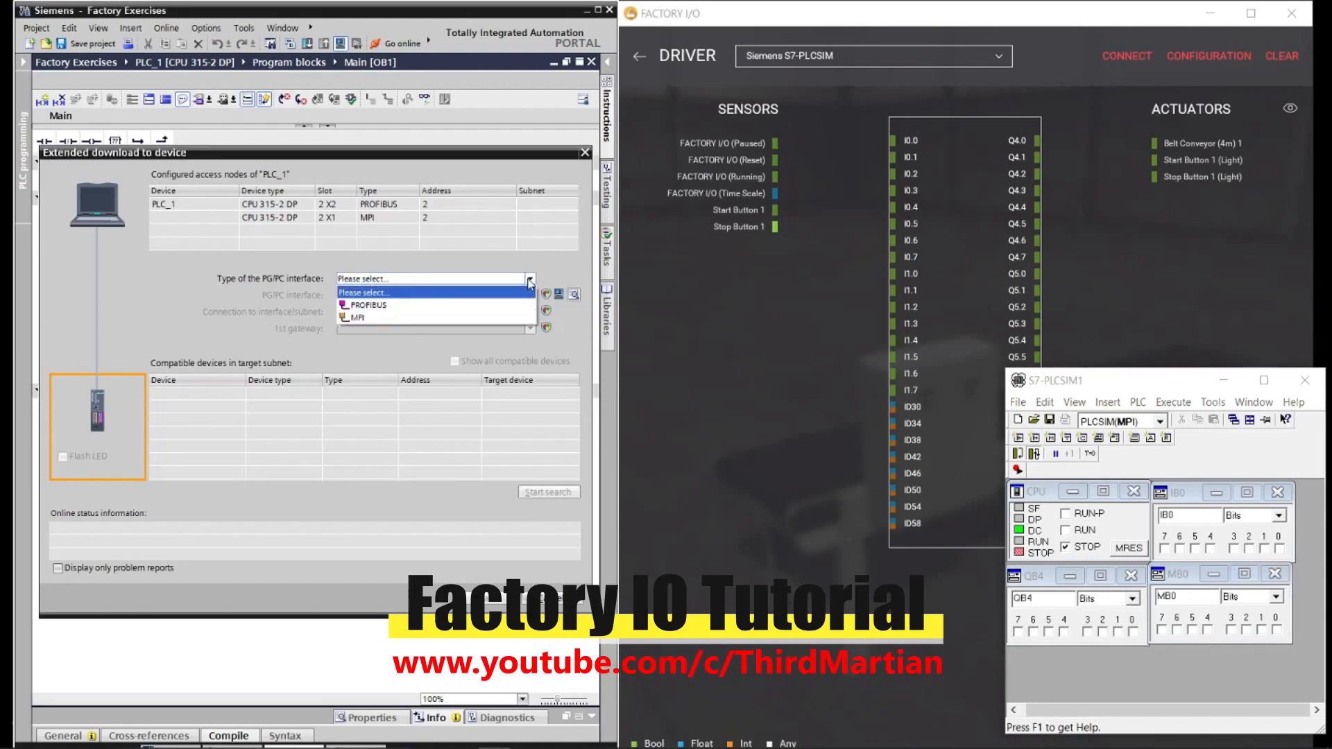
click(366, 304)
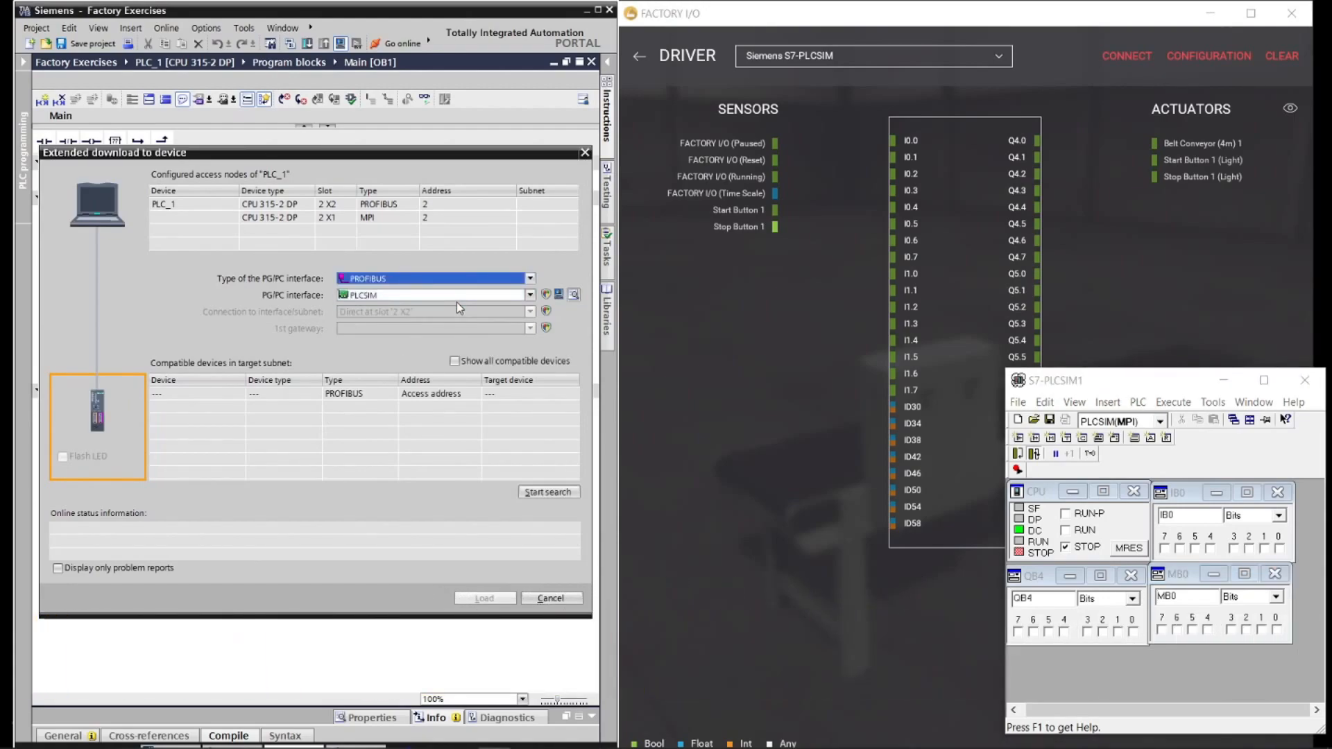
click(548, 492)
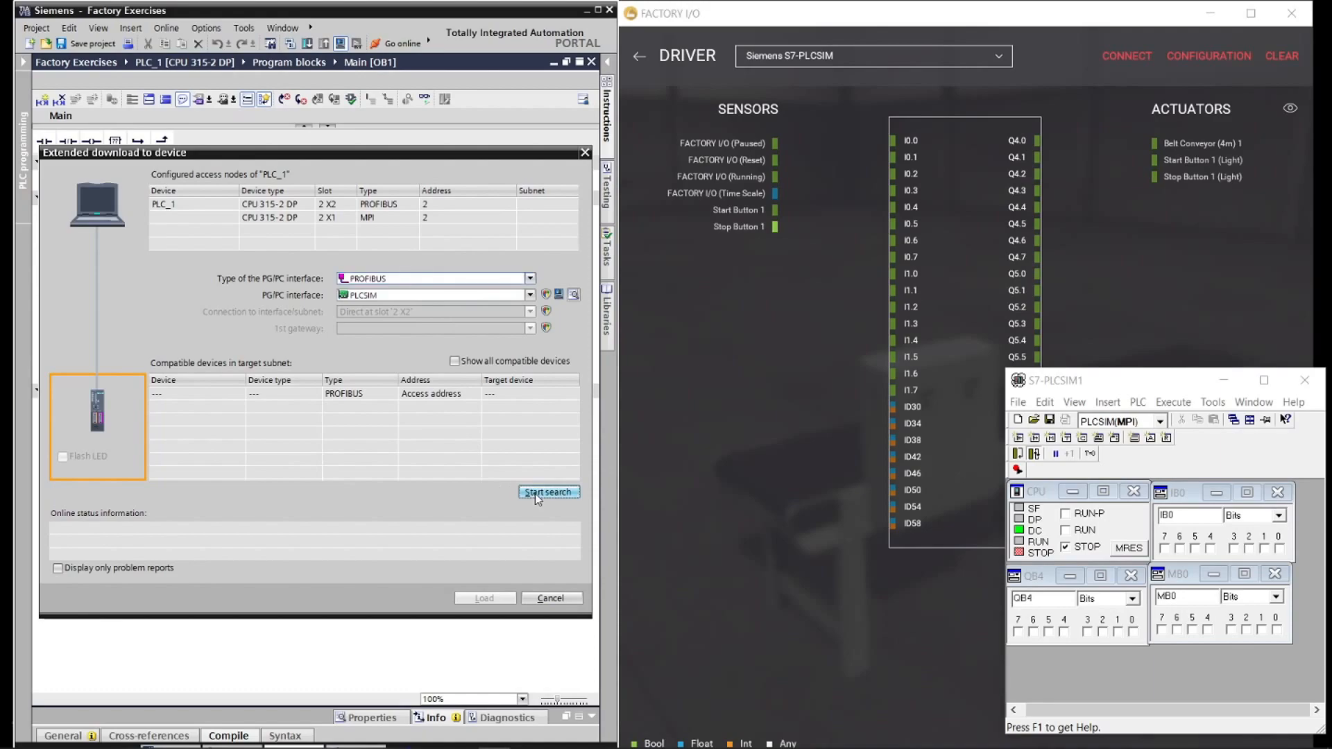
- Search for reachable devices and load to the found simulated CPU
click(548, 493)
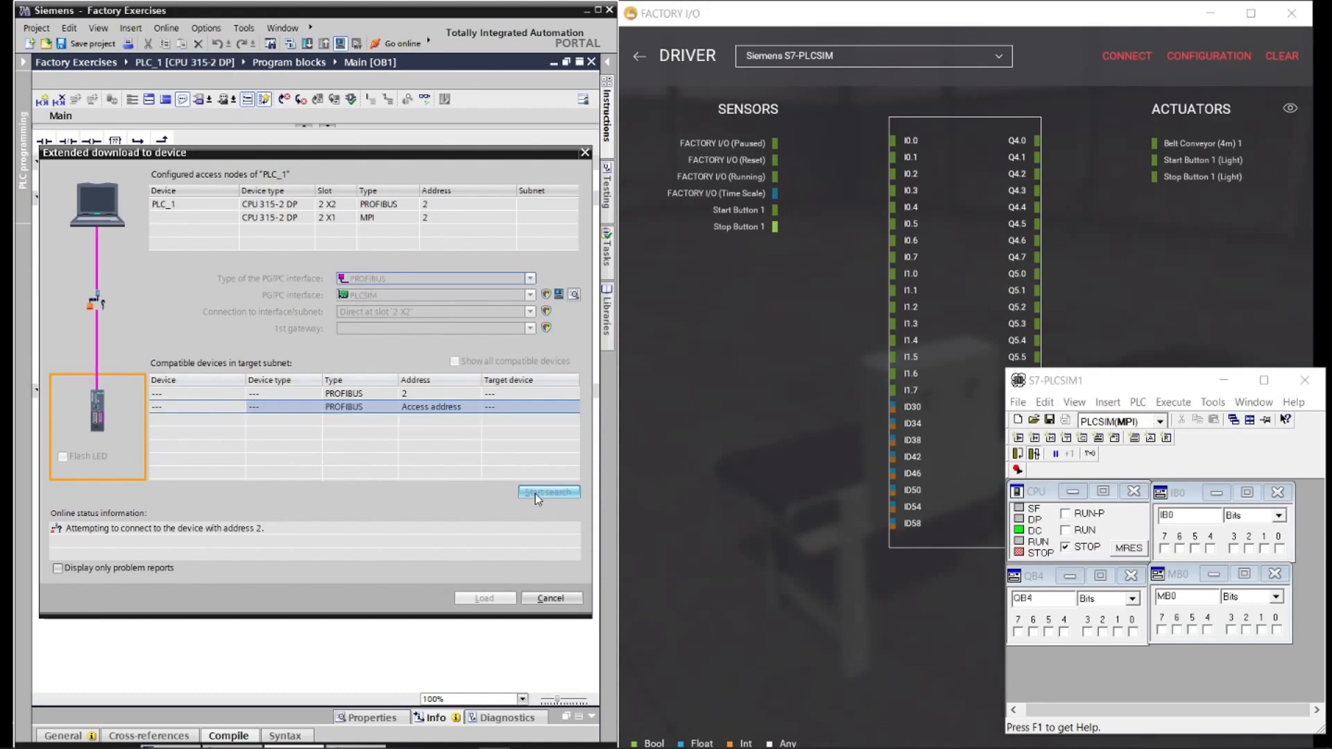
click(548, 491)
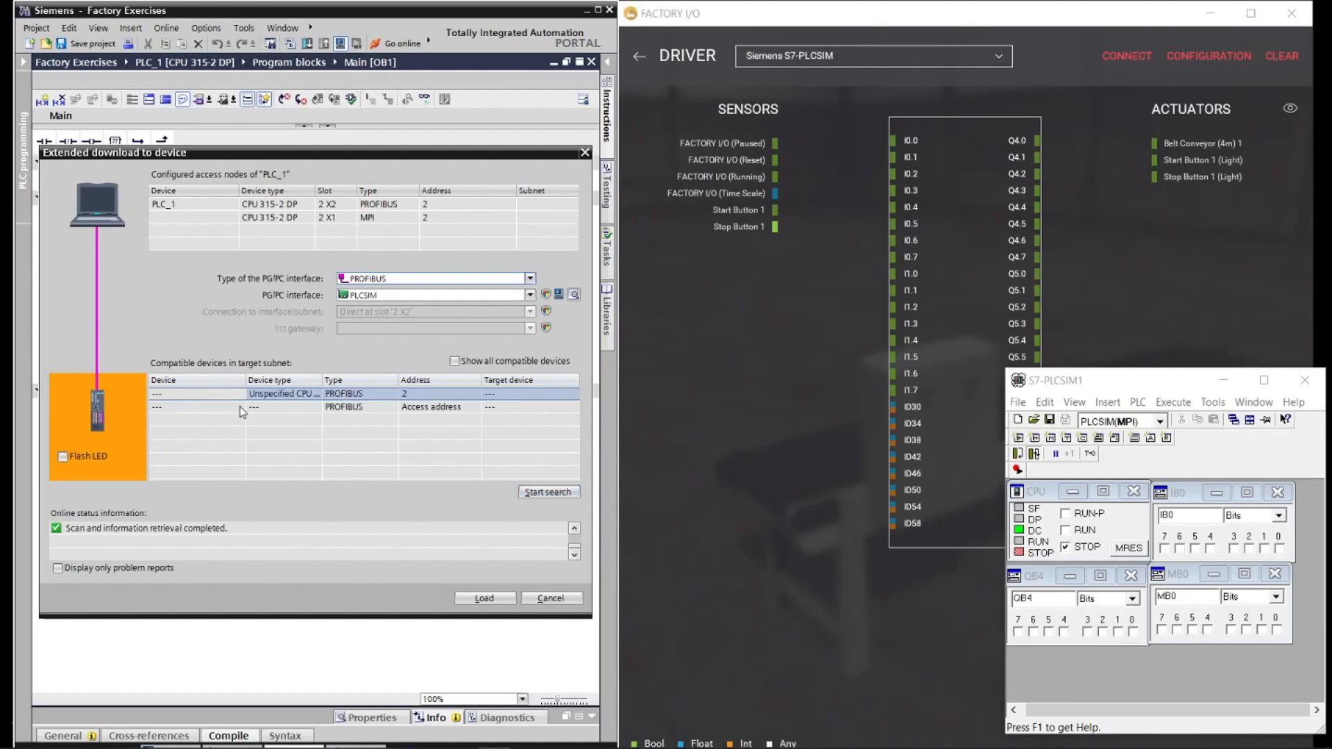
click(483, 597)
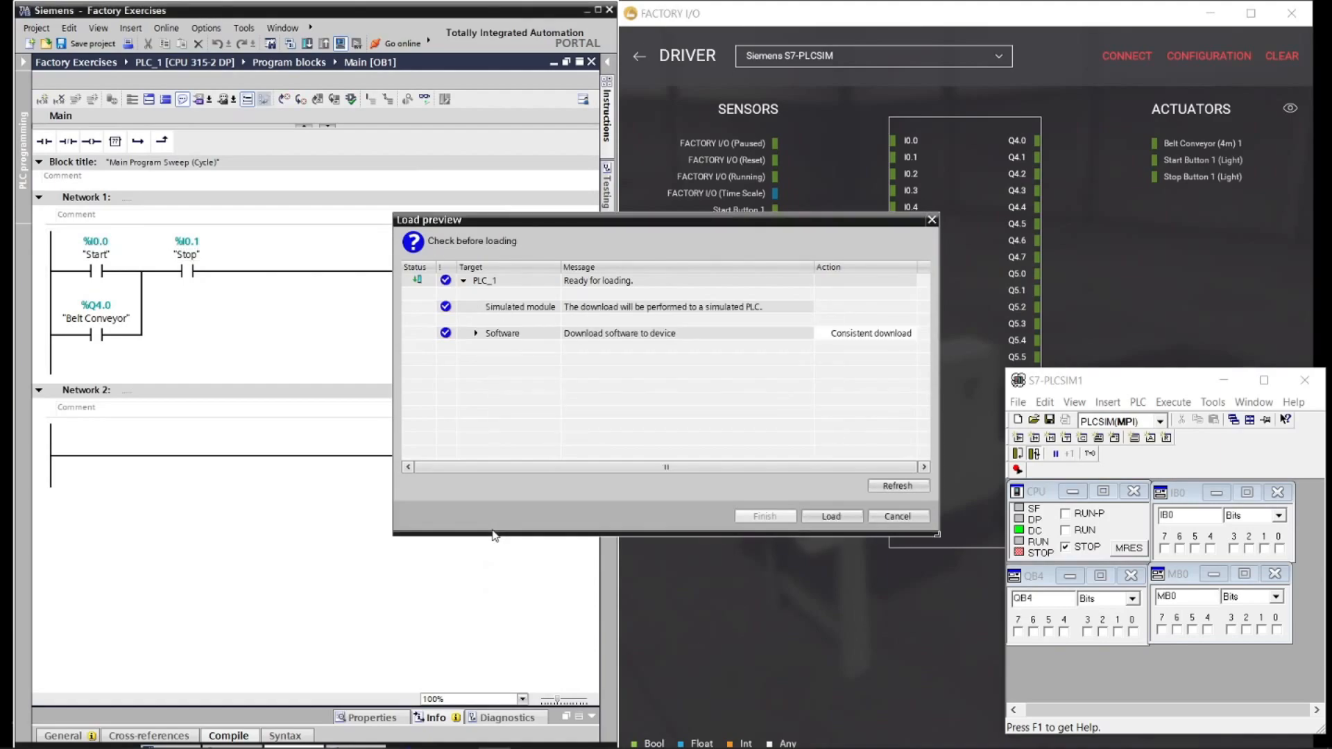
- Complete the download to the simulated PLC and switch to Factory I/O
click(831, 516)
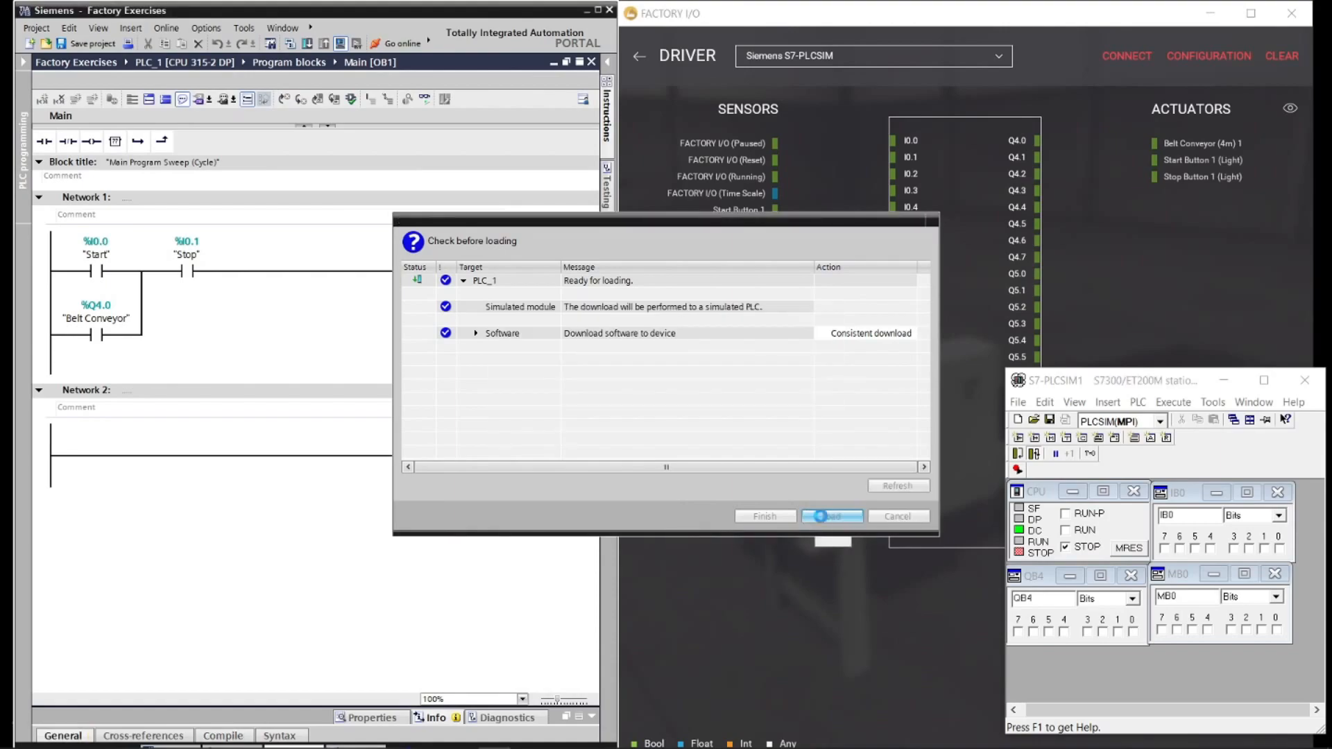
click(831, 516)
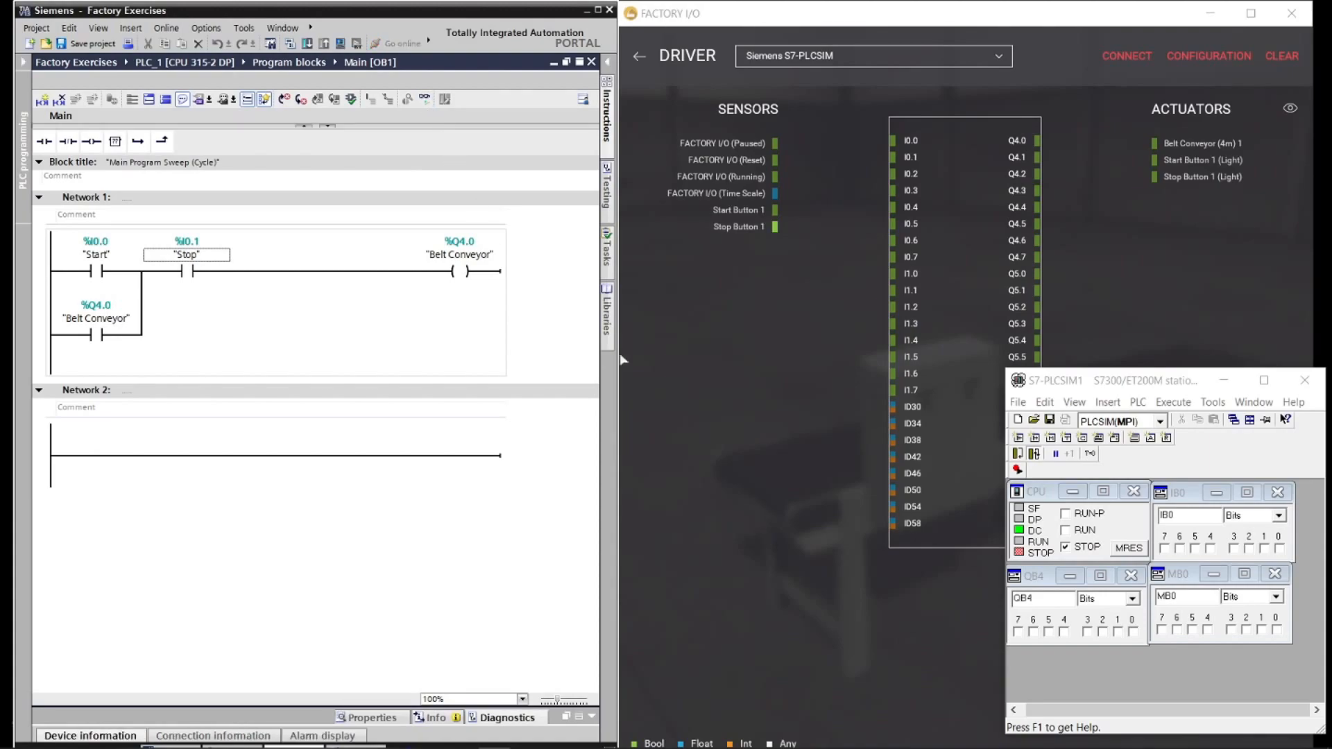
click(1065, 528)
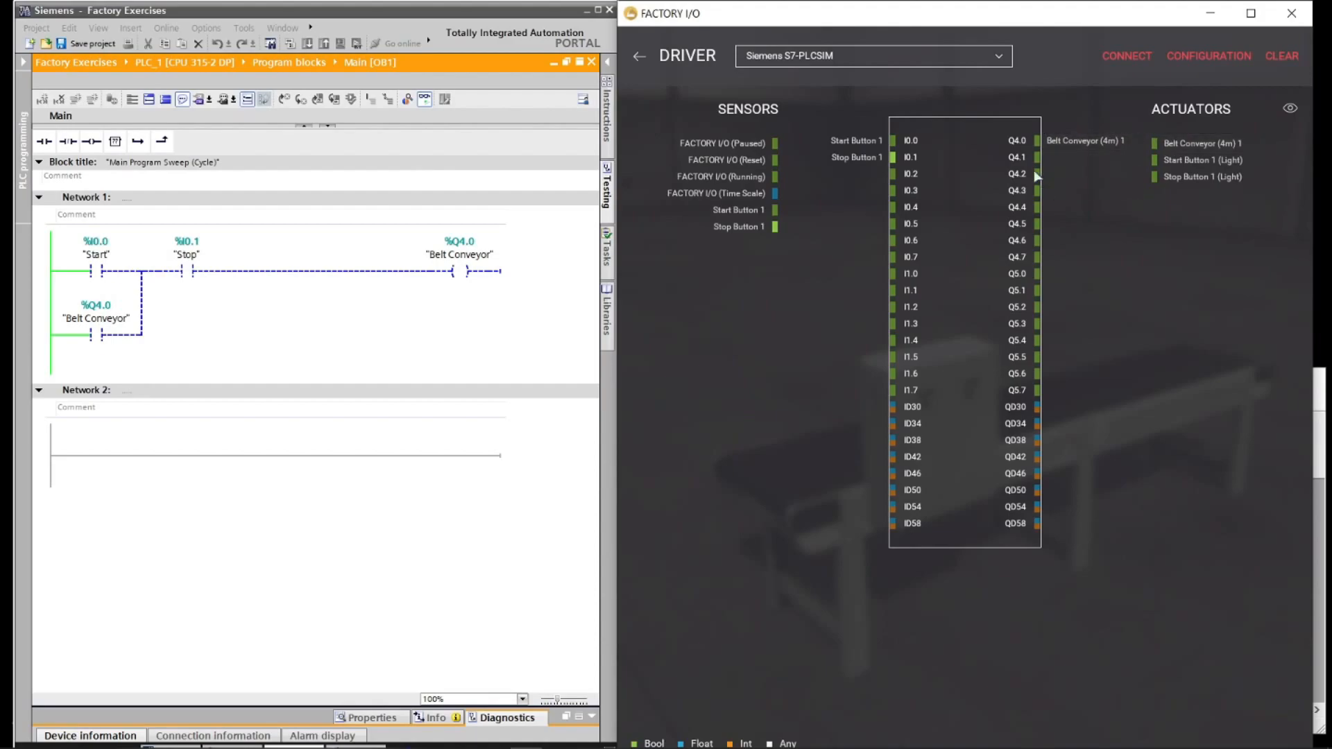
- Connect the S7-PLCSIM driver and return to the conveyor scene
click(1127, 56)
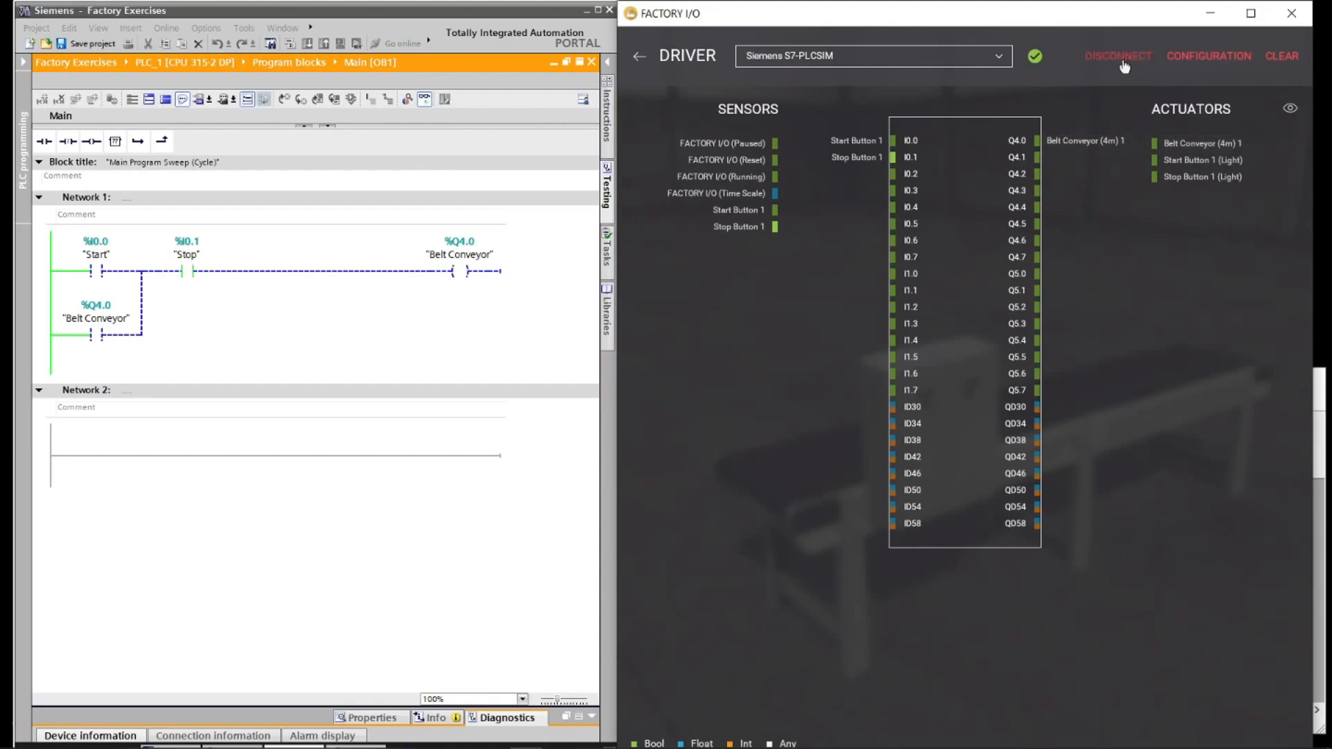
click(638, 56)
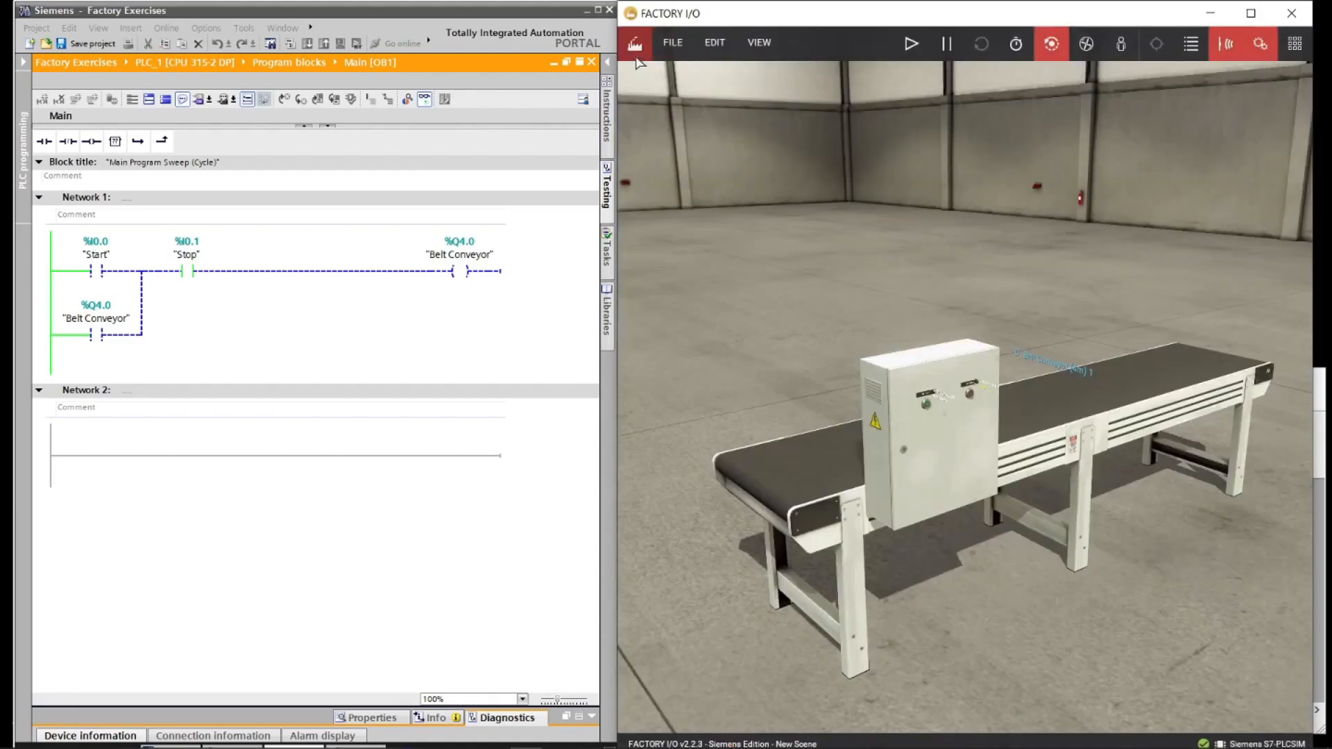
mouse_move(910, 43)
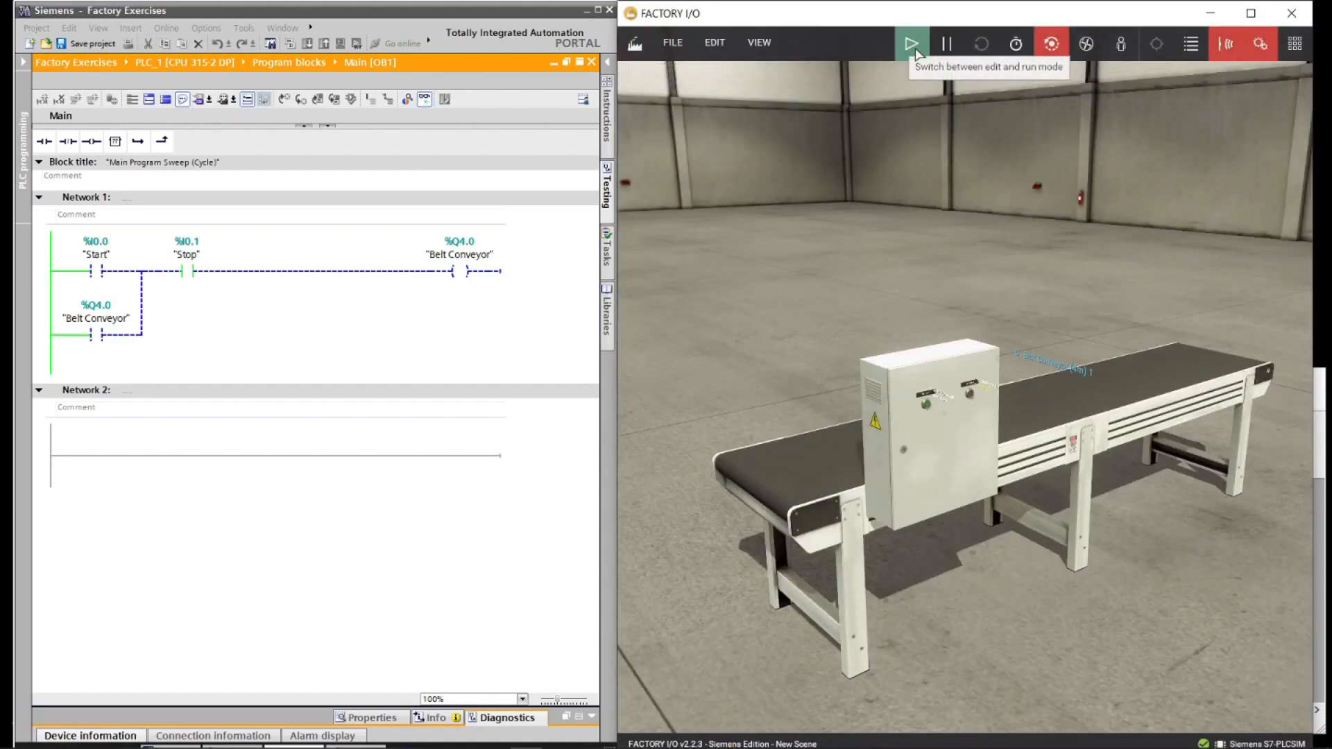
- Run the scene and press the green start button to latch the conveyor on
click(910, 43)
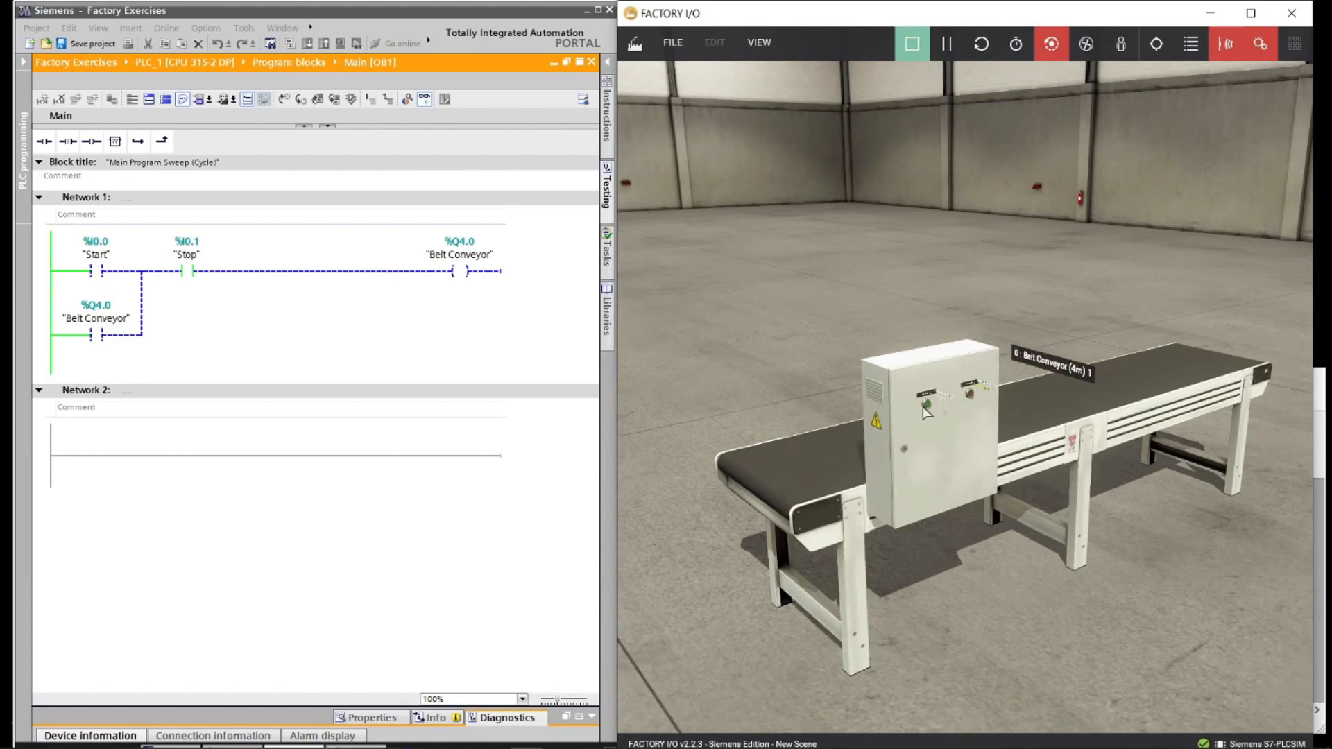
click(928, 406)
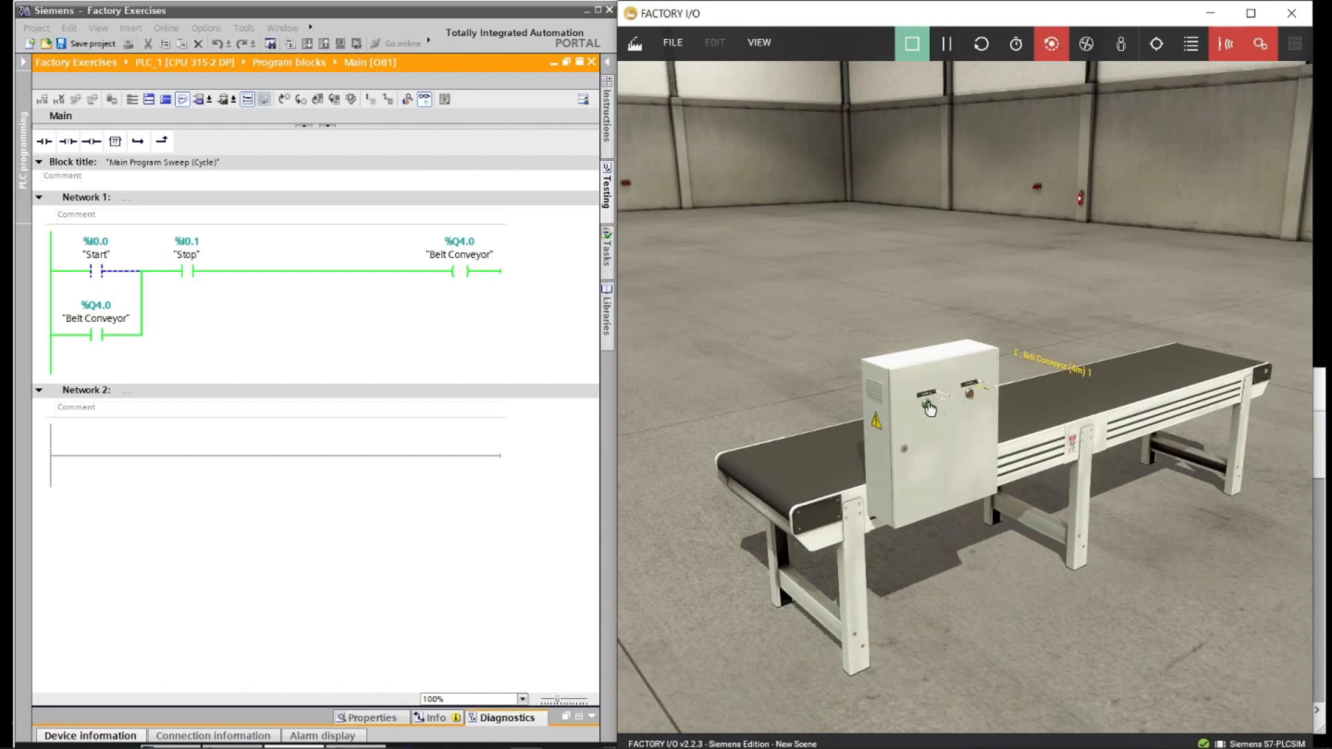
mouse_move(1034, 452)
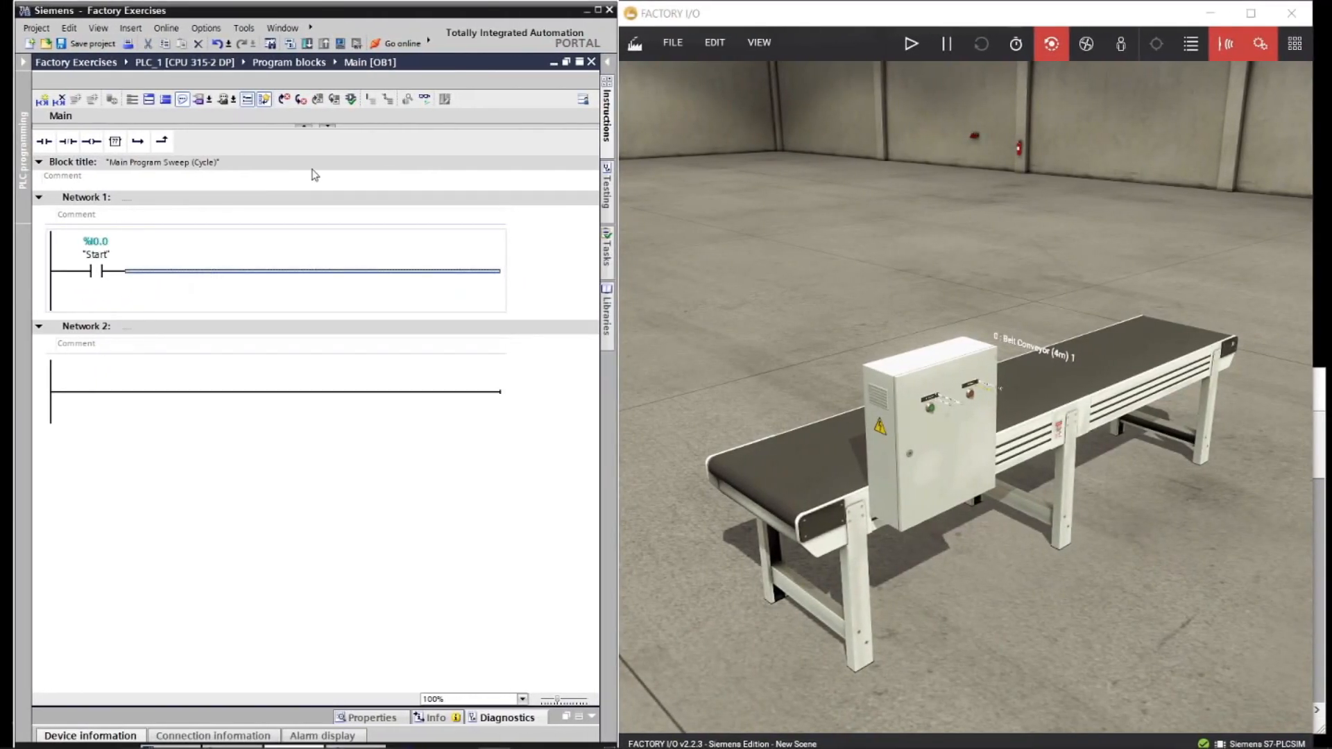
- Add a Set coil on Belt Conveyor to the Start rung
click(606, 120)
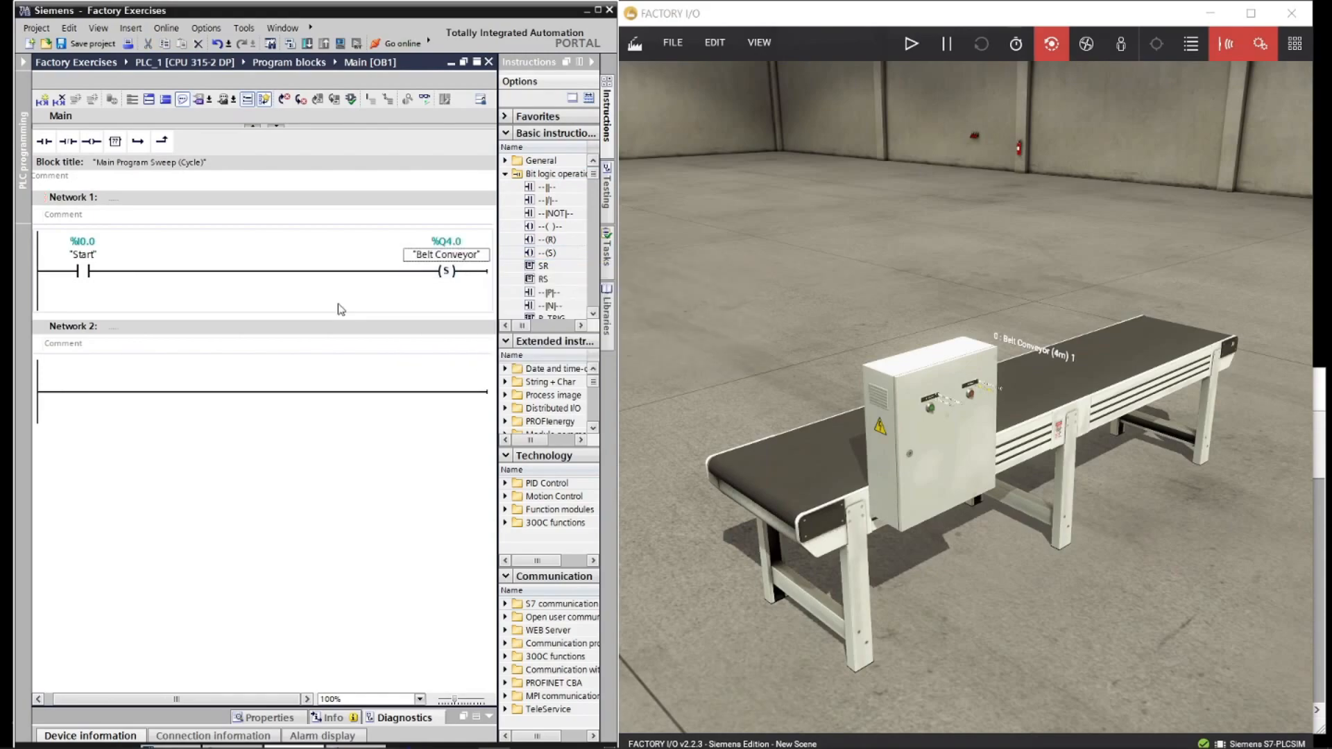
mouse_move(69, 312)
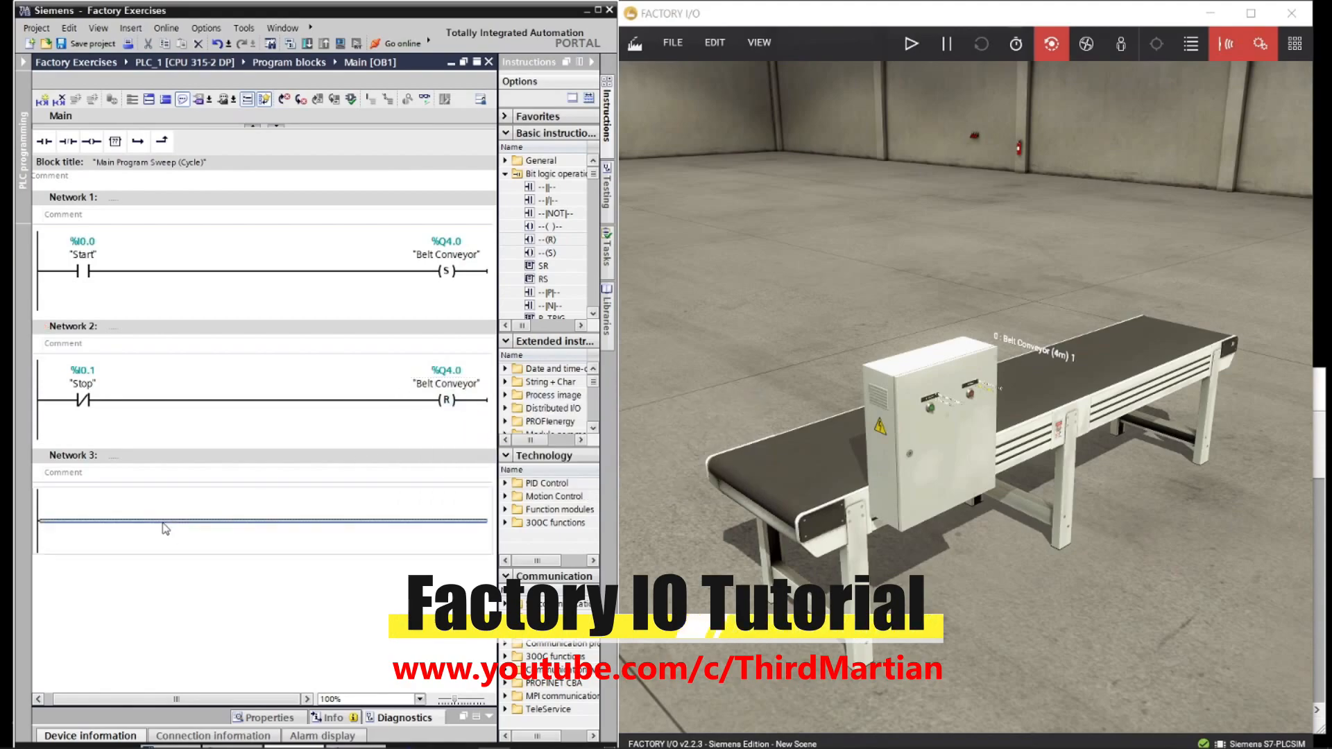
mouse_move(164, 424)
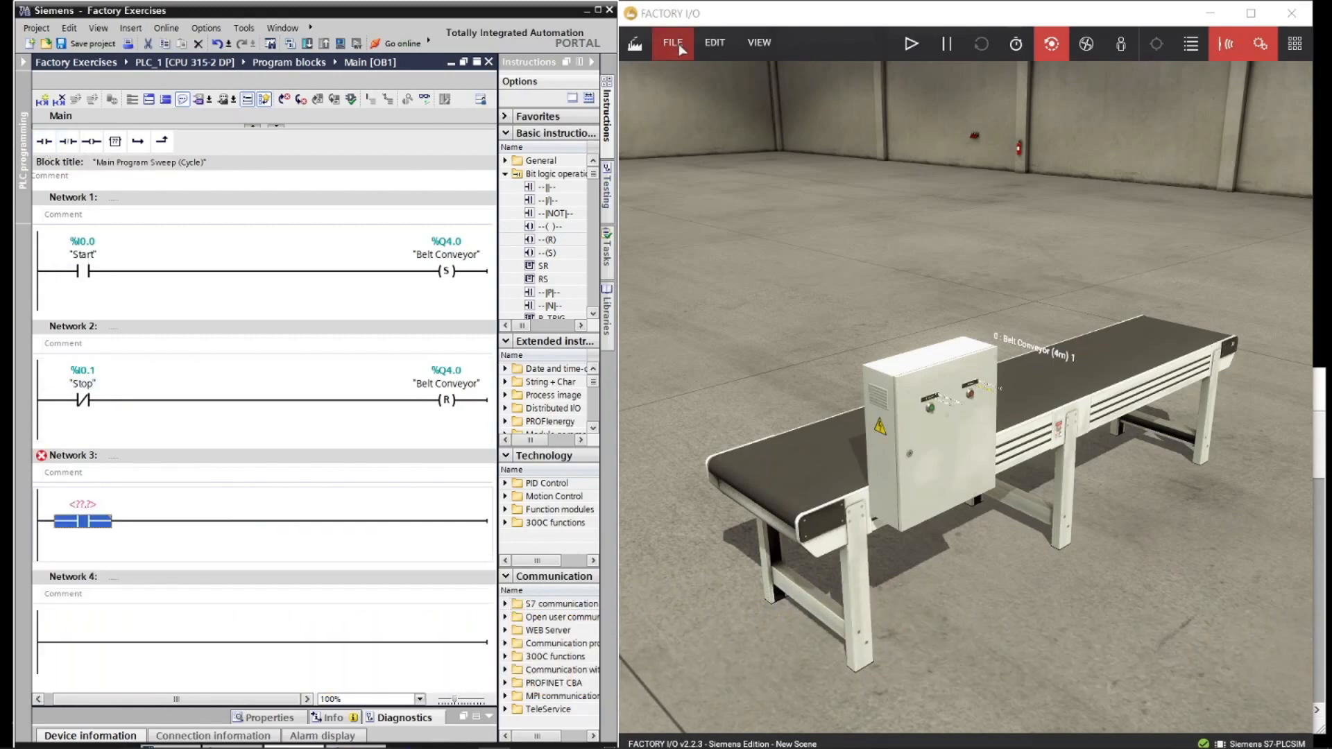
- Disconnect the S7-PLCSIM driver from the simulated PLC and return to the conveyor scene
click(671, 43)
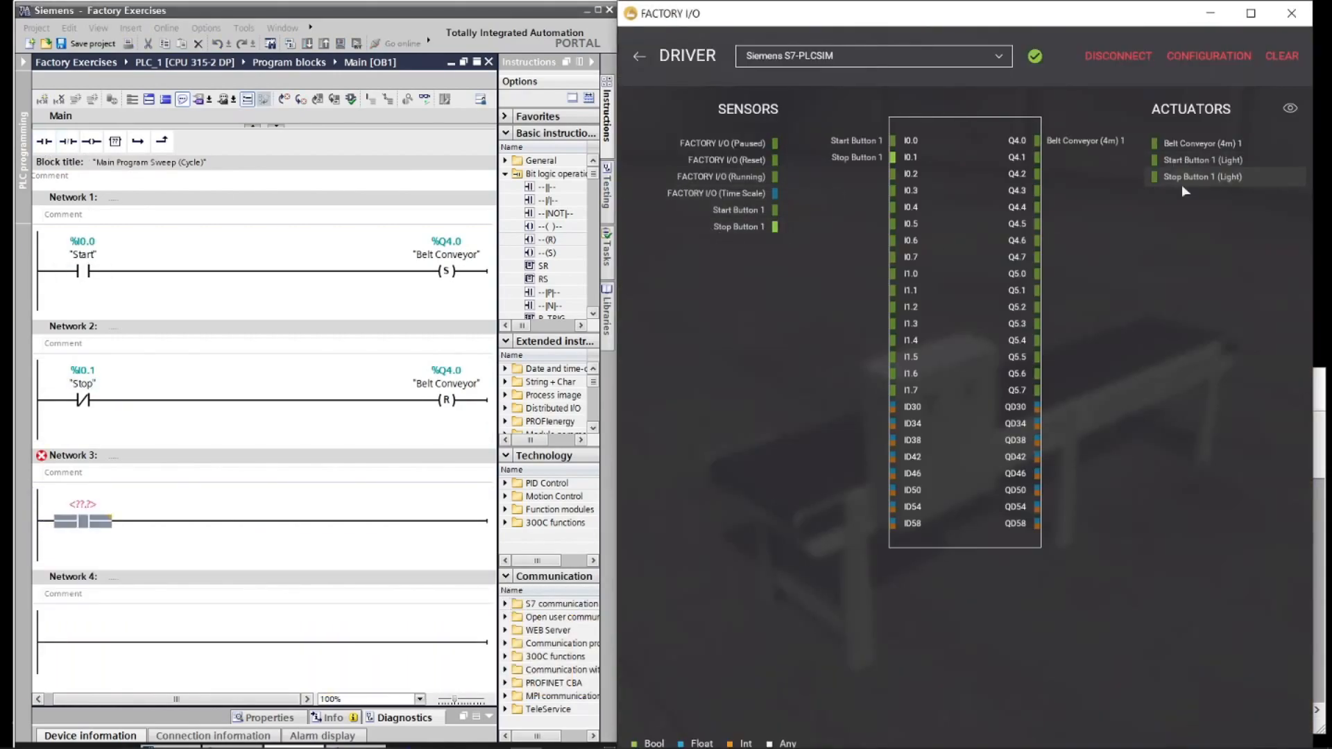
click(1117, 55)
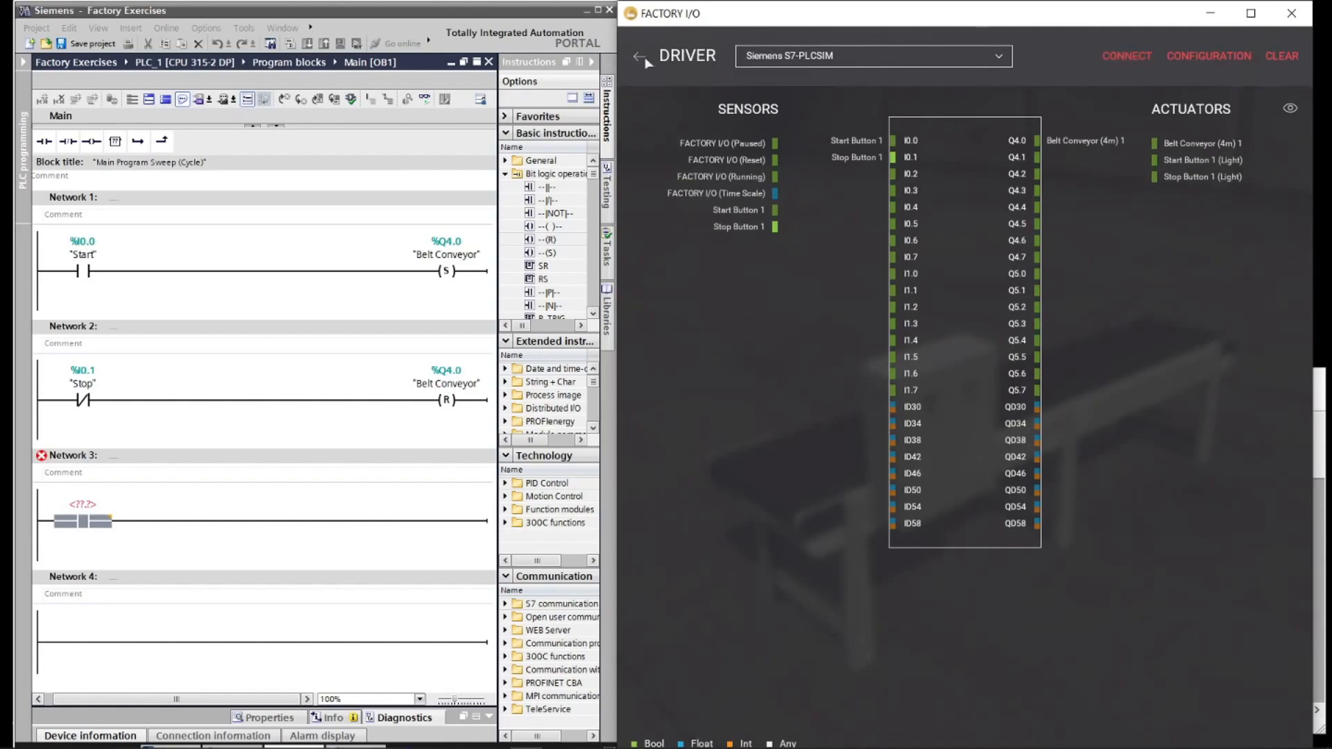
click(642, 55)
text(Start Li)
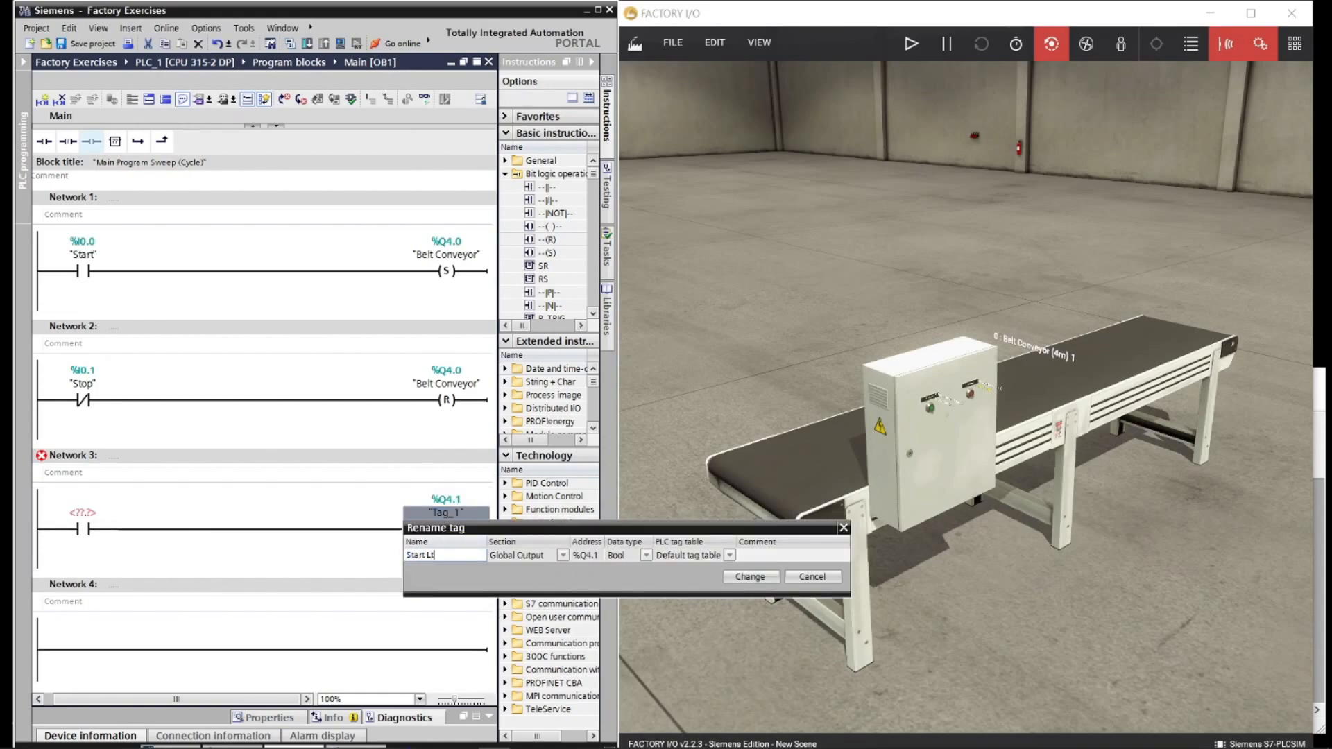
- Name Q4.1 'Start Lt', add Network 4 with Stop contact driving Q4.2, and download to PLCSIM
click(748, 578)
text("Start")
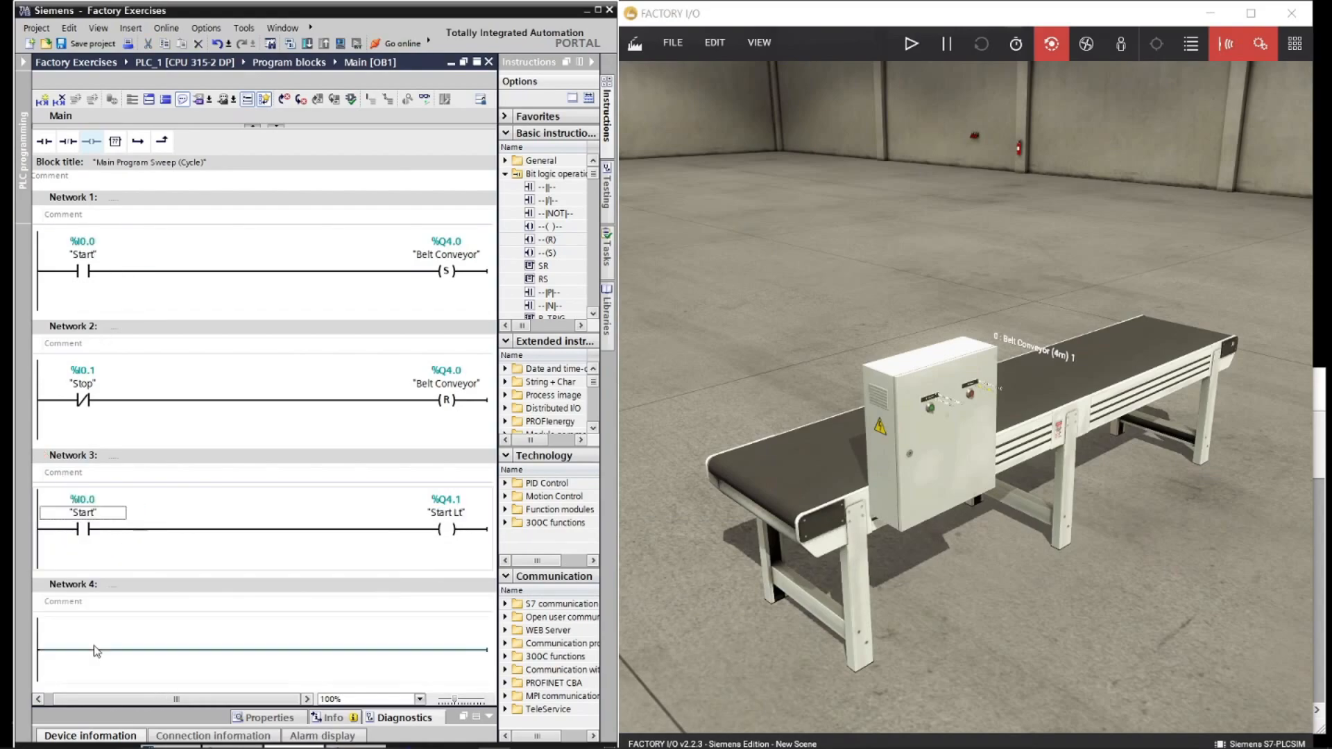
click(45, 142)
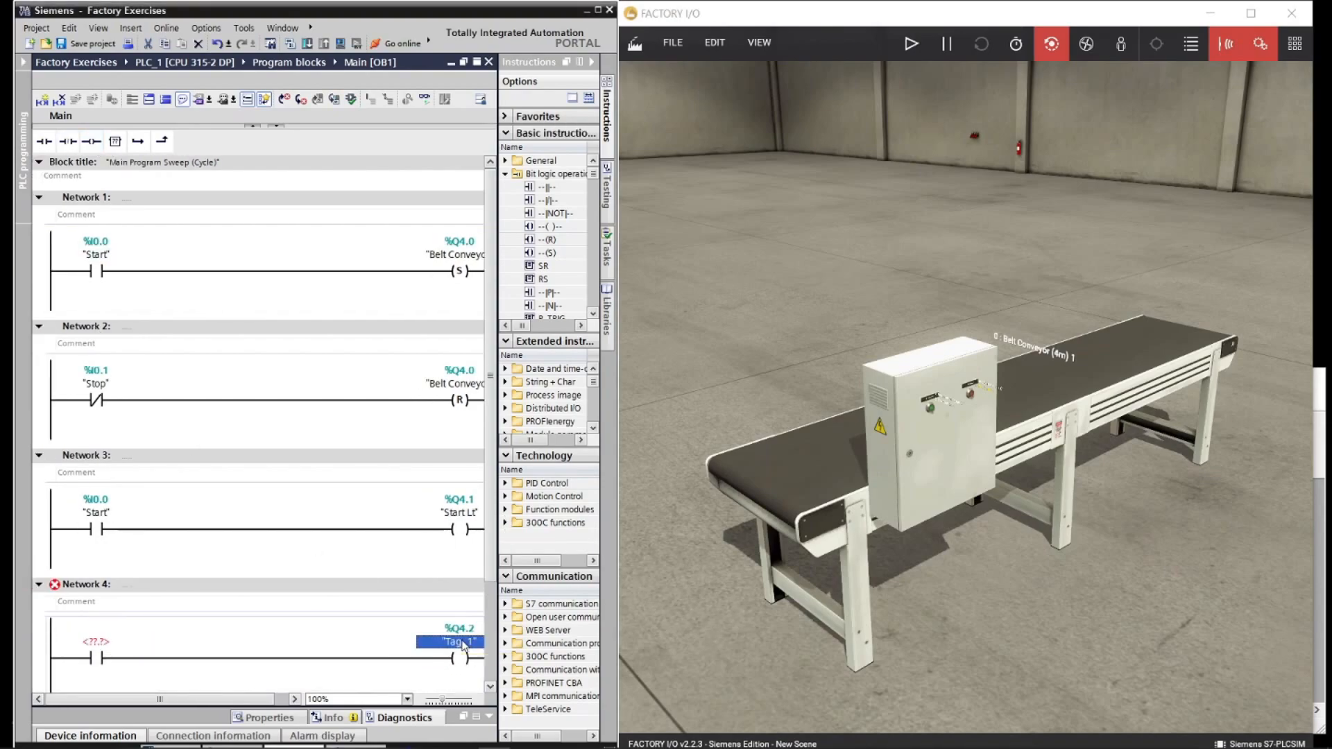
double_click(459, 641)
text("Q4.2)
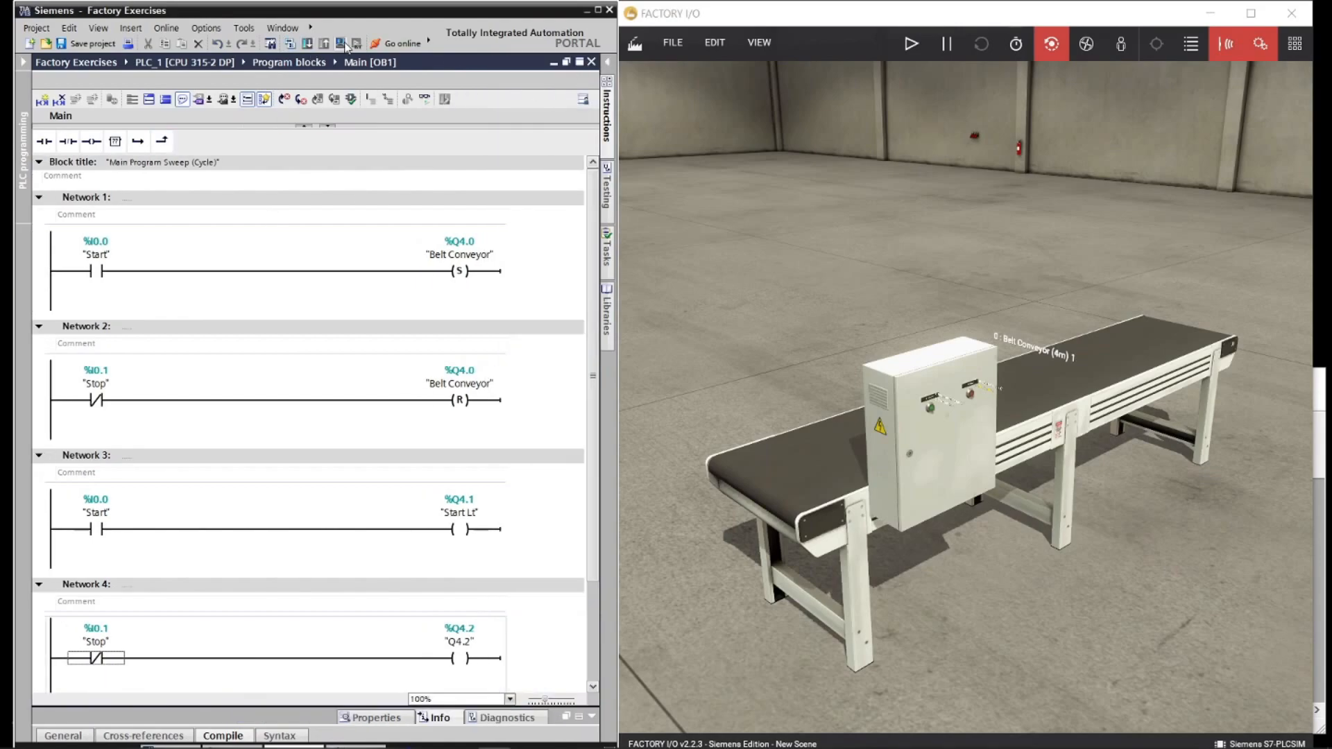
click(340, 43)
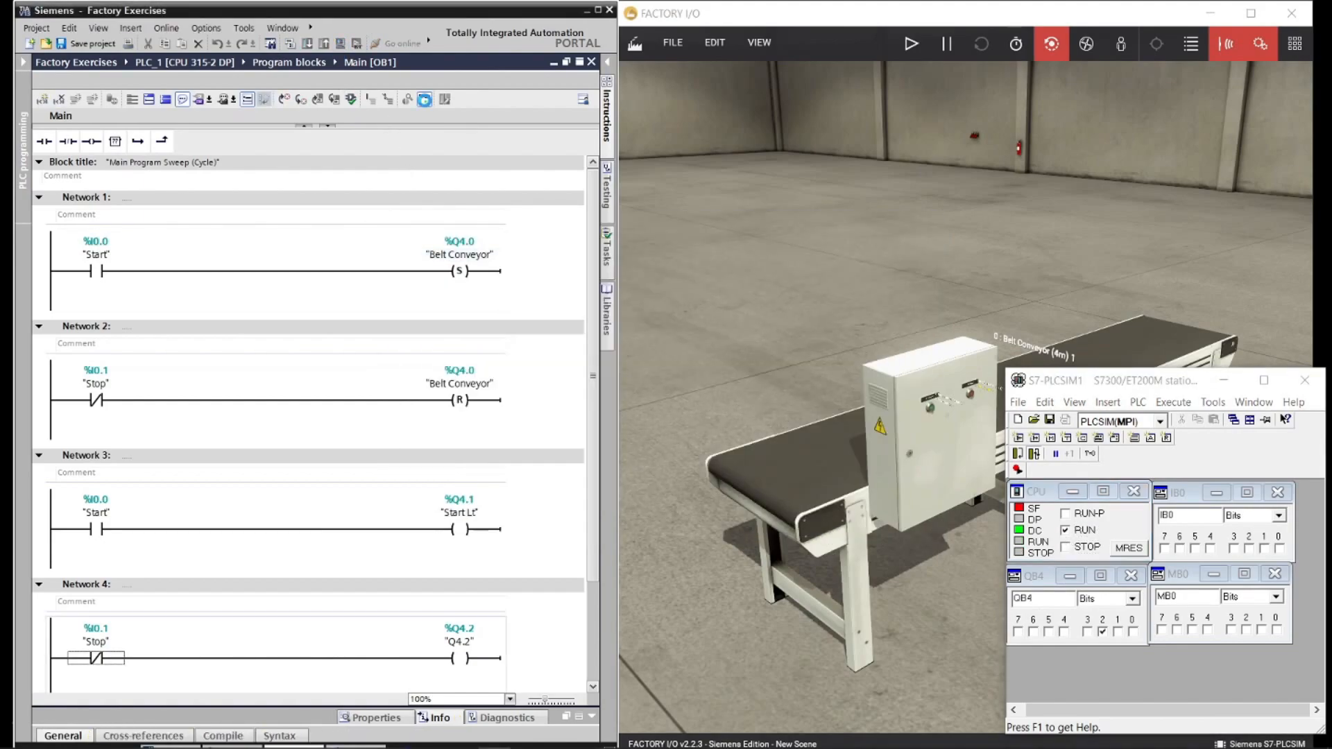
- Bring Factory I/O forward and reach the driver page to map the button lights to Q4.1 and Q4.2
click(1304, 380)
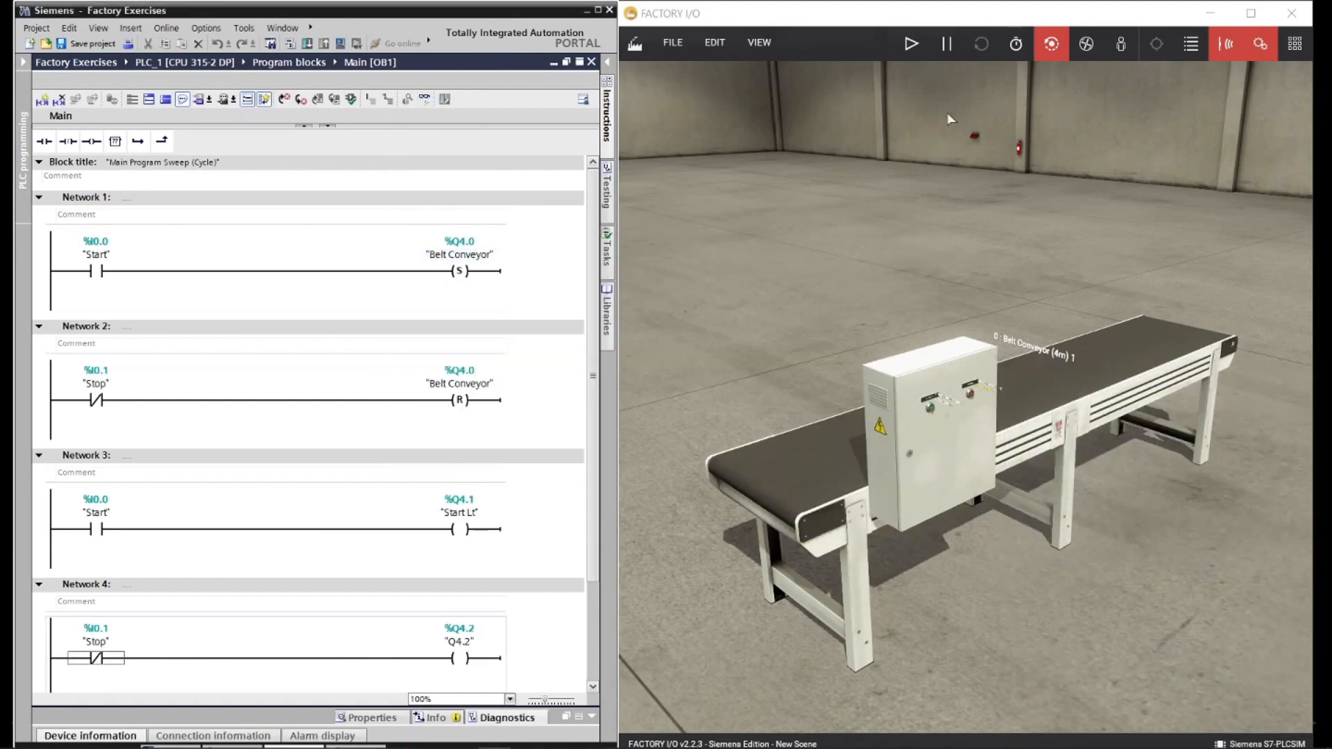
click(671, 43)
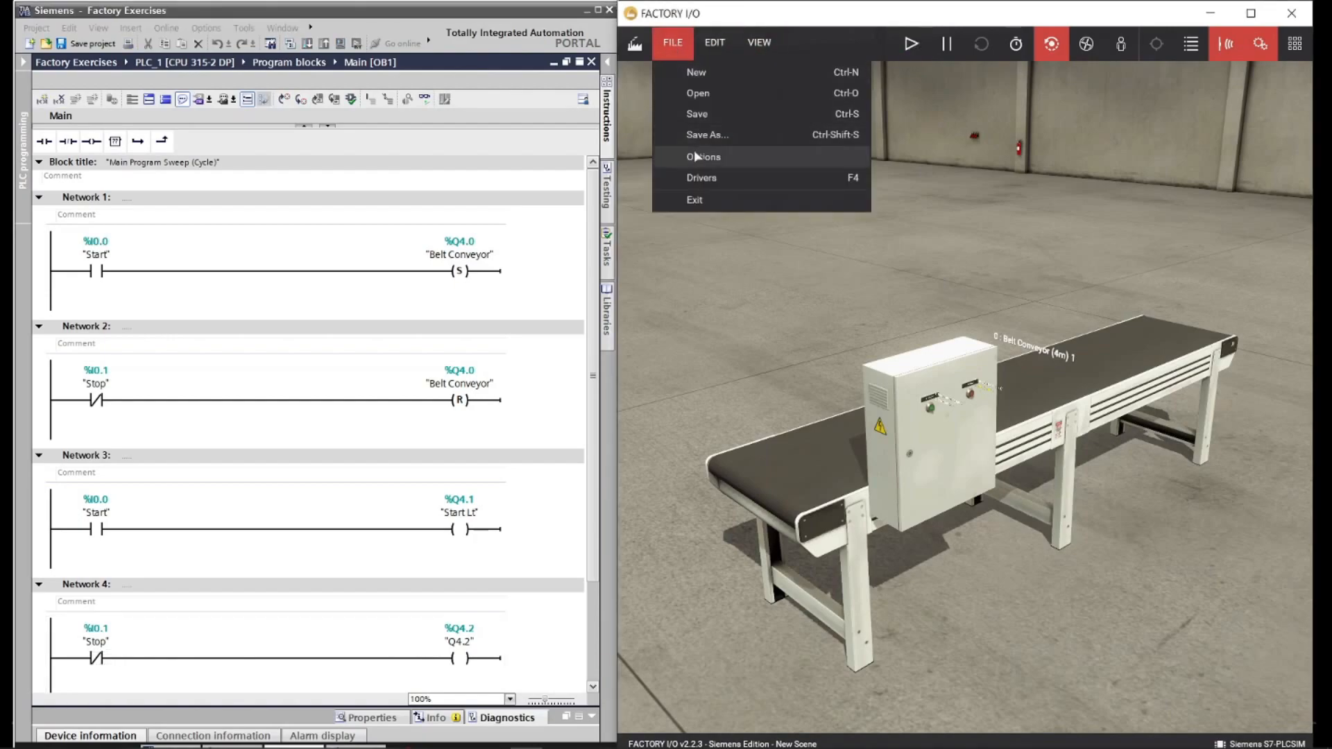
click(702, 177)
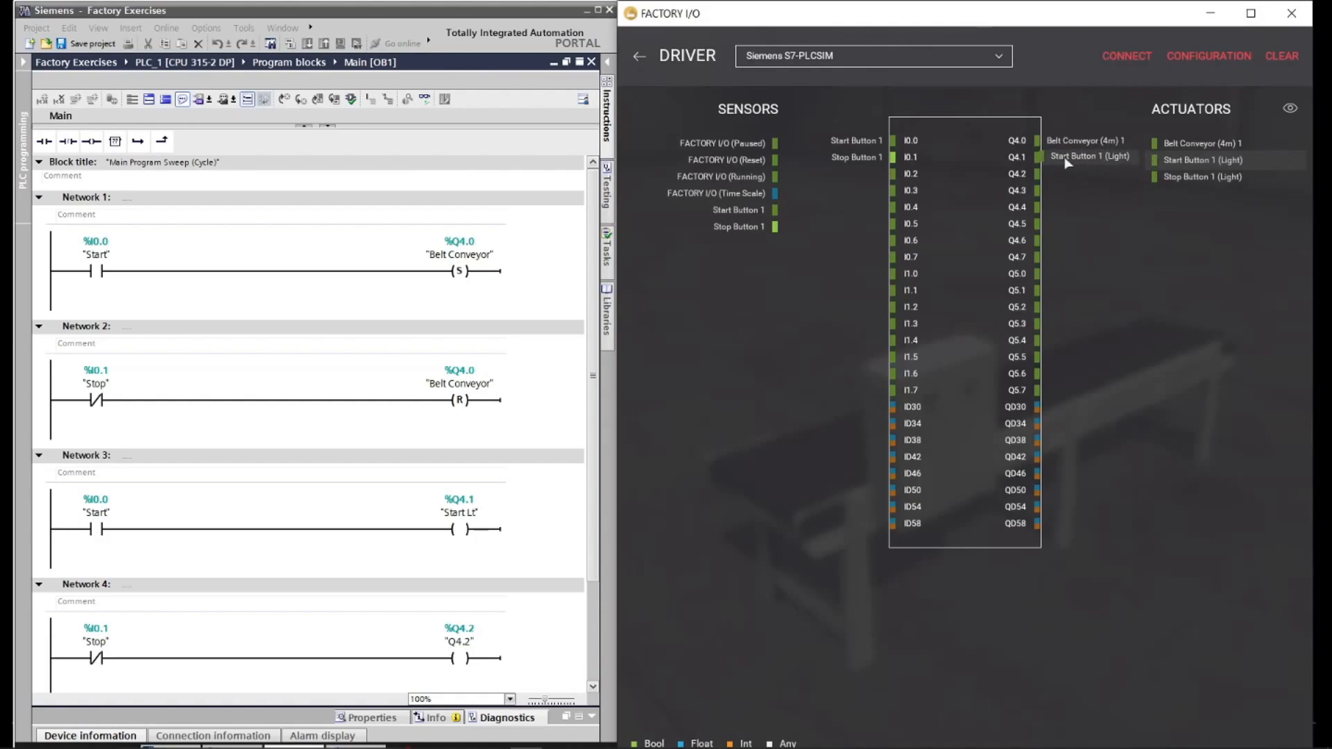
mouse_move(1091, 176)
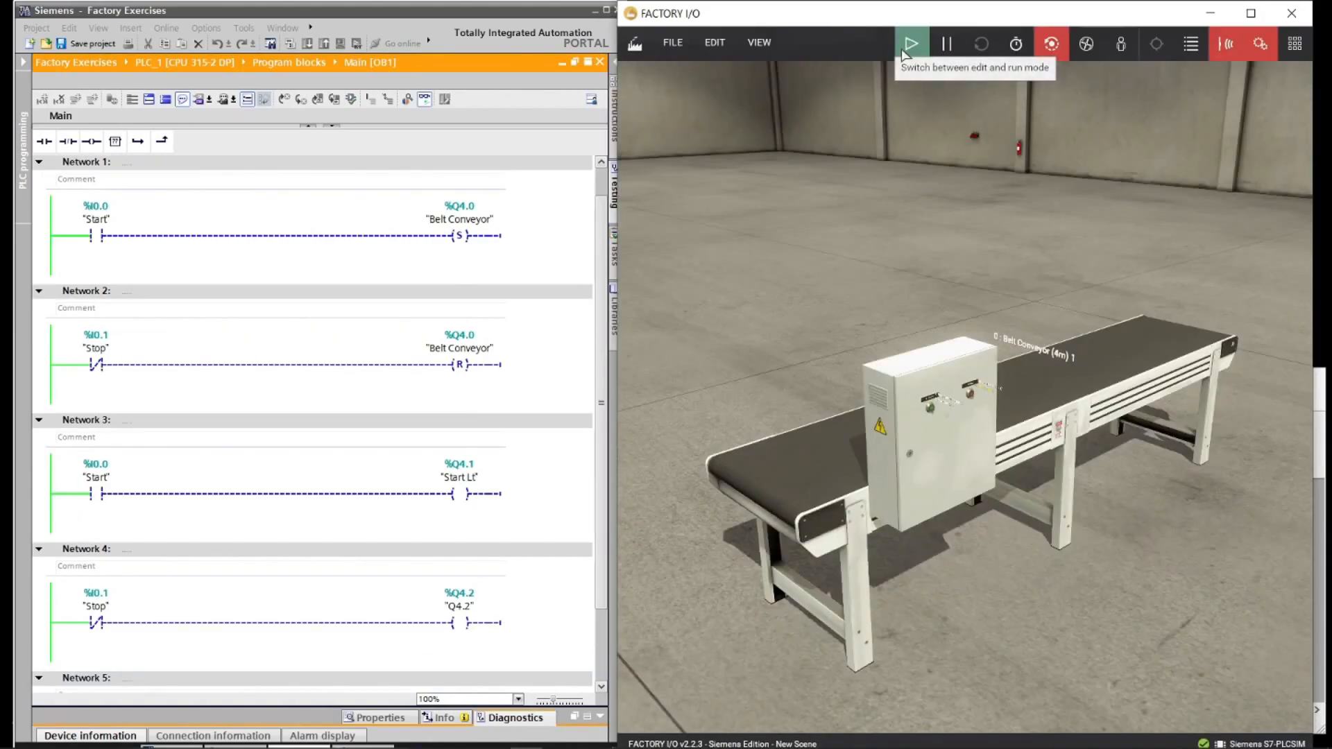
- Run the scene to test the buttons and lights, then restart run mode with a box on the belt
click(910, 43)
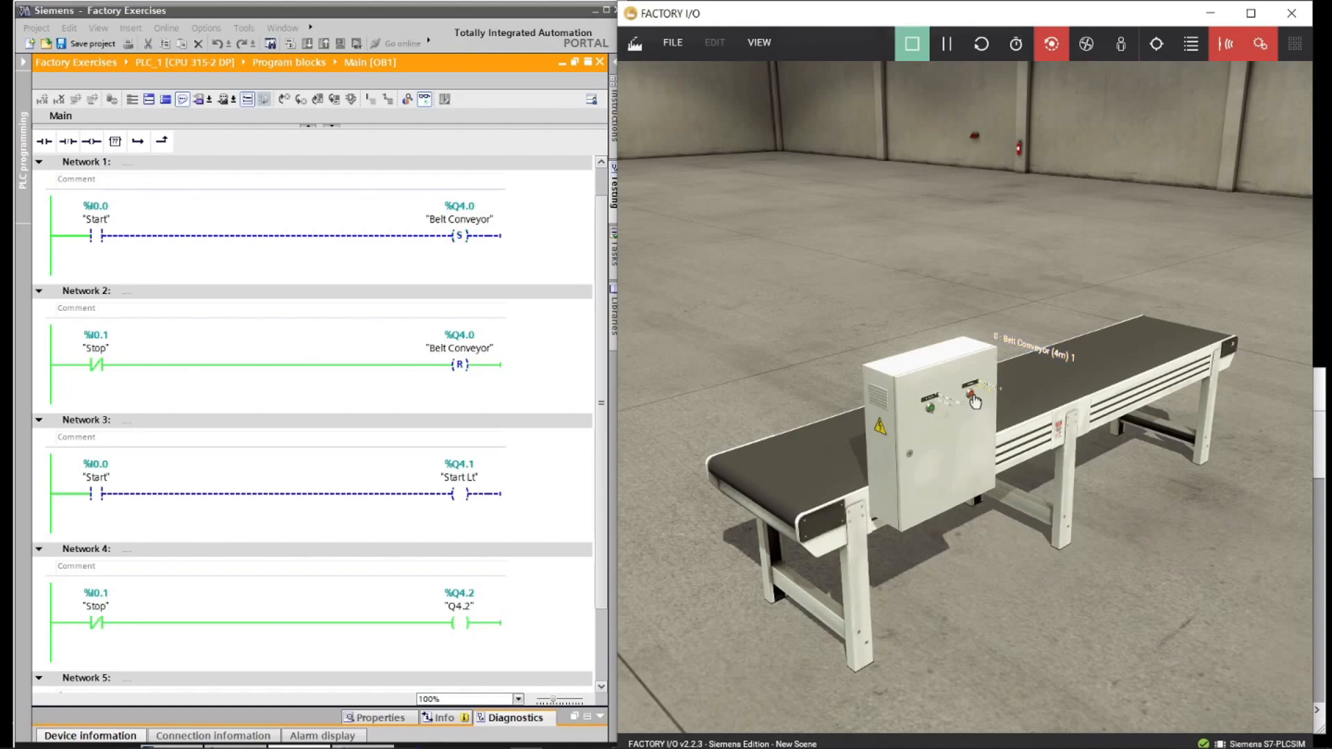
click(912, 43)
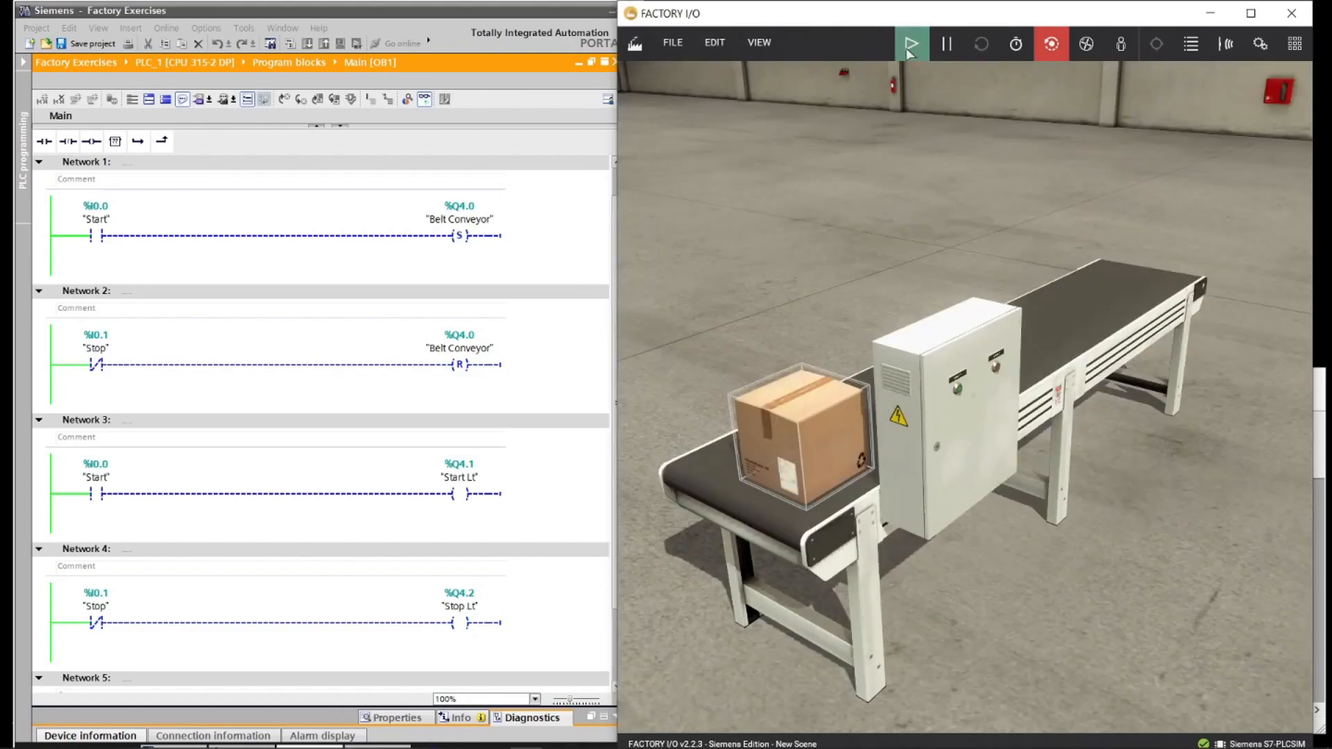
click(910, 43)
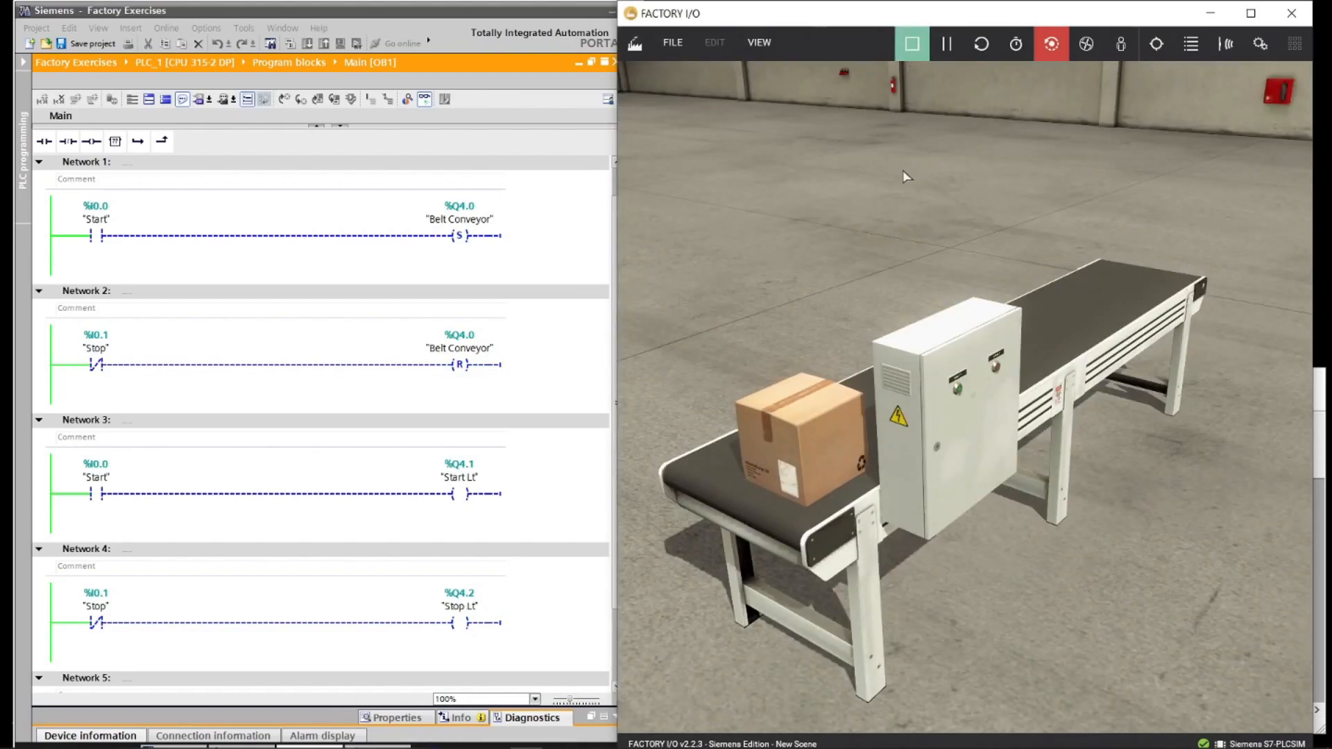